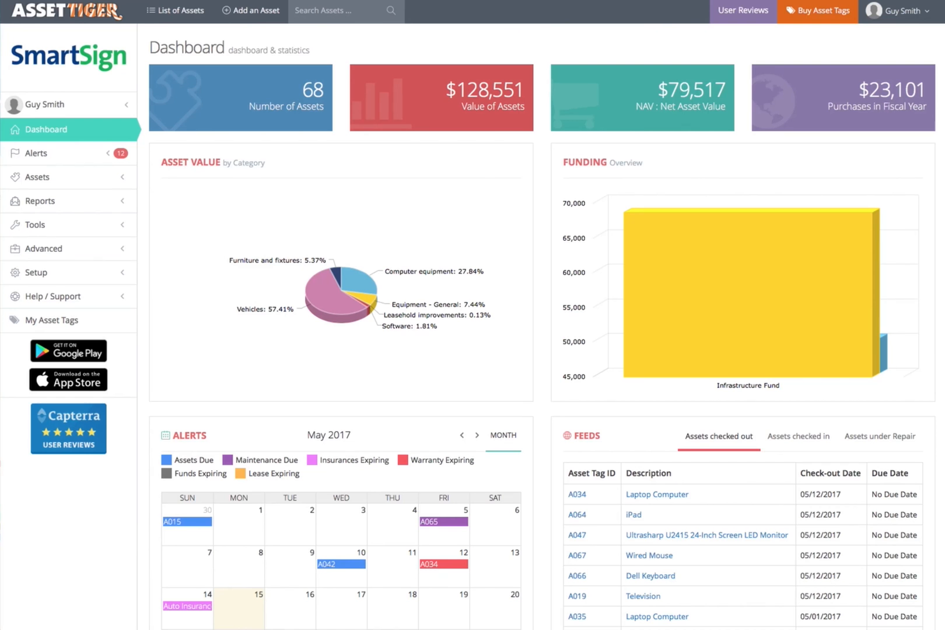
# Expand Reports and Asset Reports in the sidebar to list the asset report types.
pyautogui.click(39, 201)
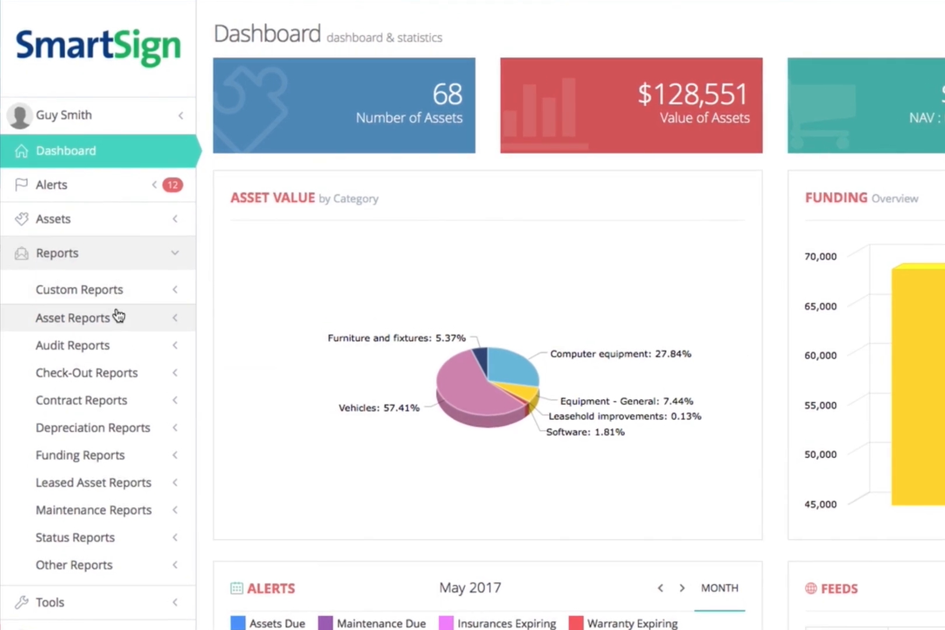
pyautogui.click(81, 317)
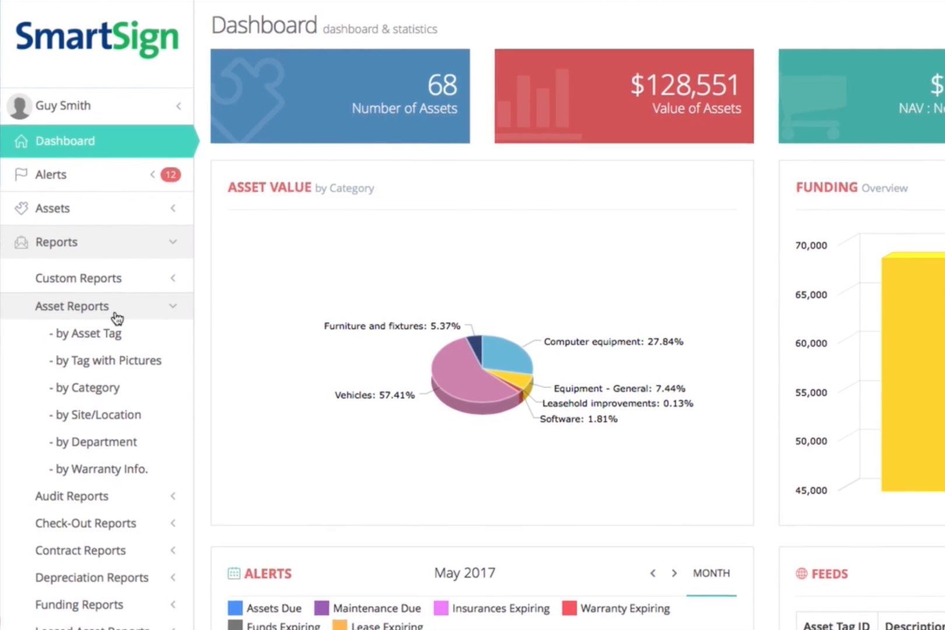
# Open the '- by Asset Tag' report and move to its third page of assets.
pyautogui.click(90, 332)
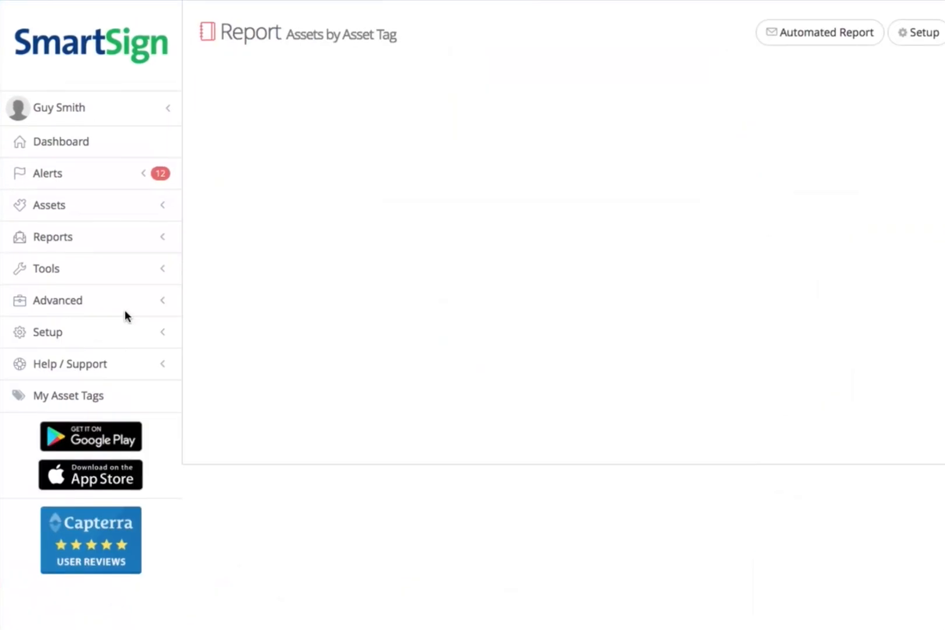
pyautogui.click(52, 236)
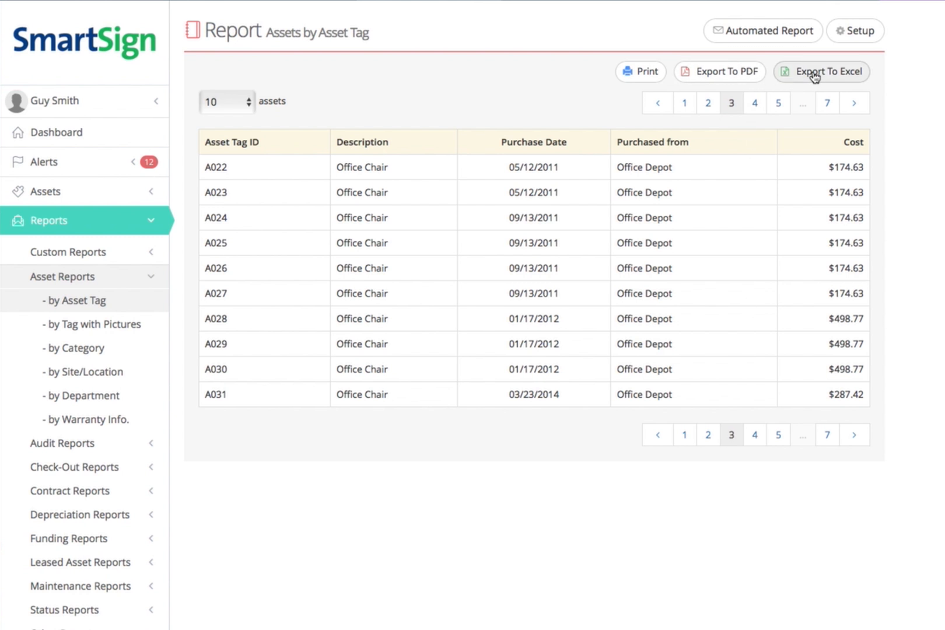
pyautogui.moveTo(641, 71)
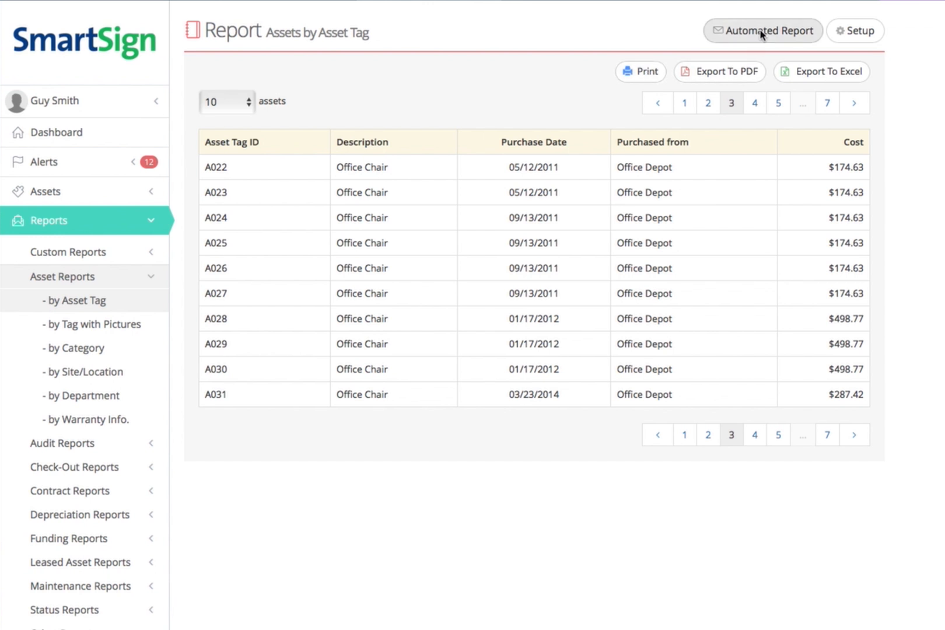
# Create a new automated report e-mailed as PDF, unticking Friday, and submit it.
pyautogui.click(762, 31)
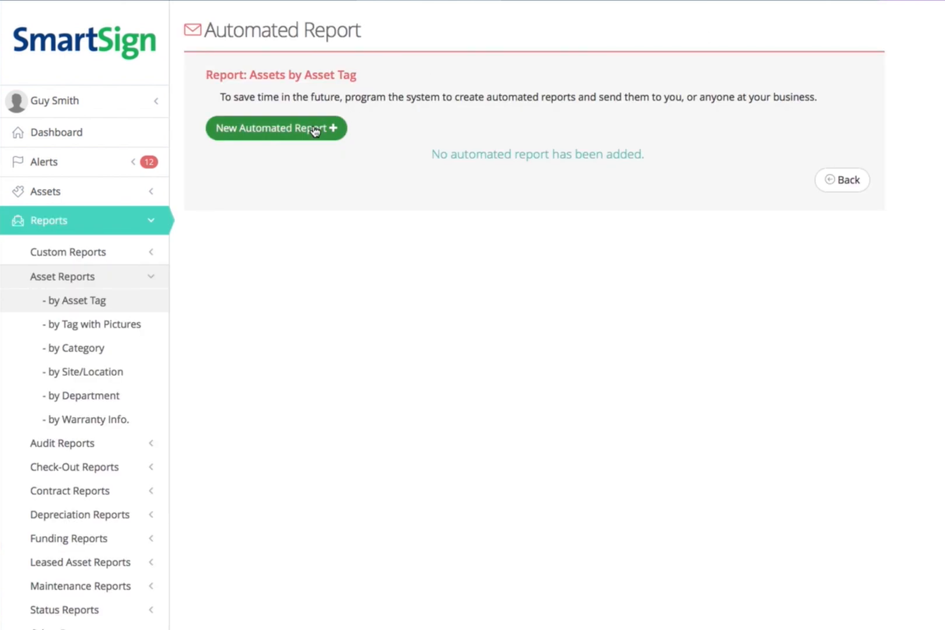
pyautogui.click(274, 128)
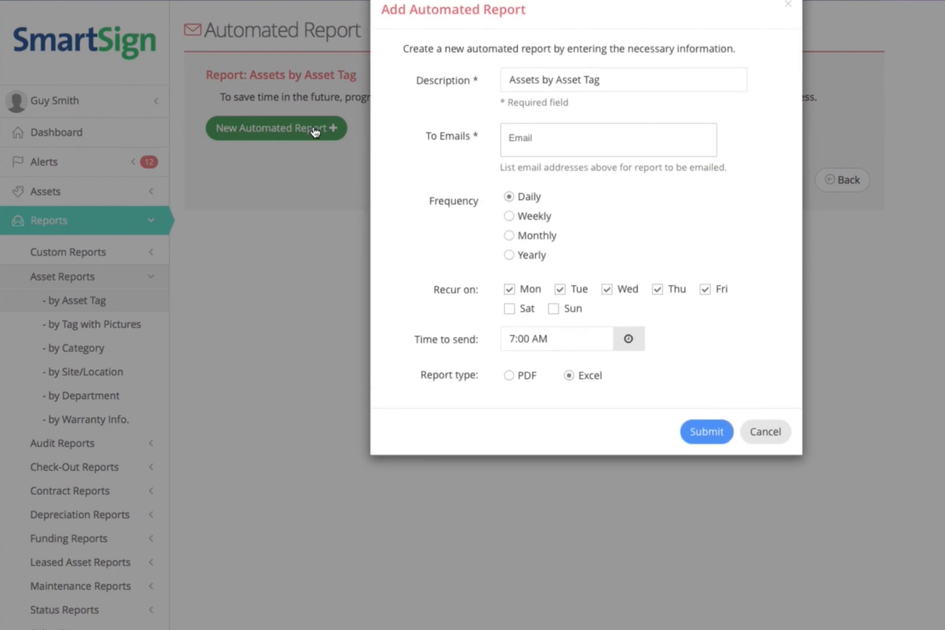
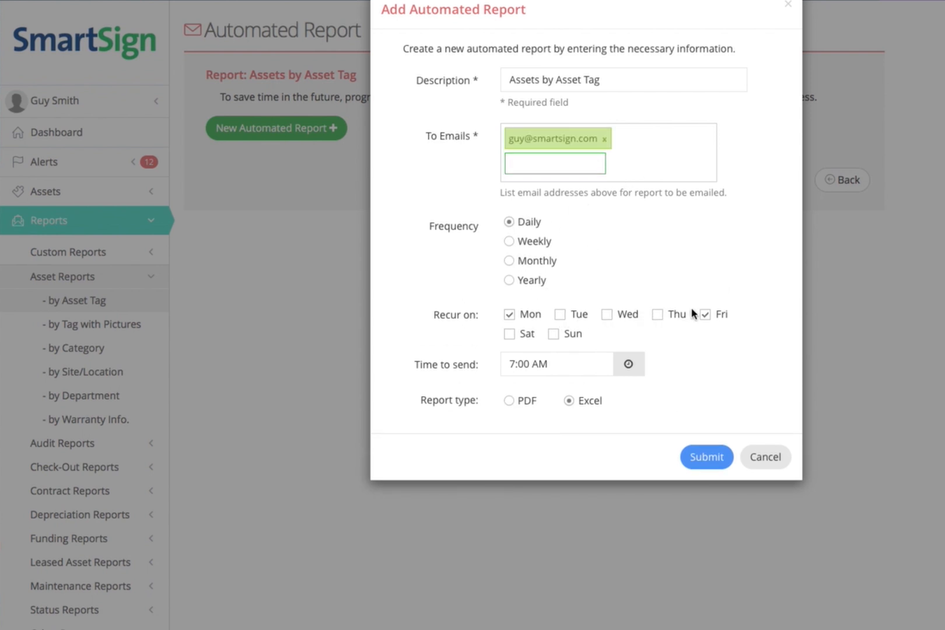
pyautogui.click(703, 314)
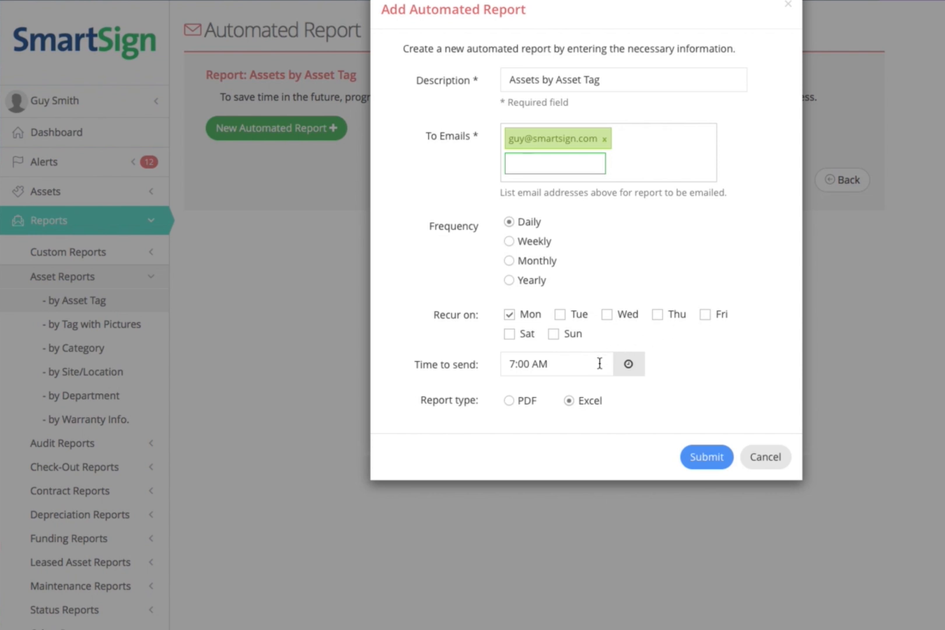
pyautogui.click(508, 400)
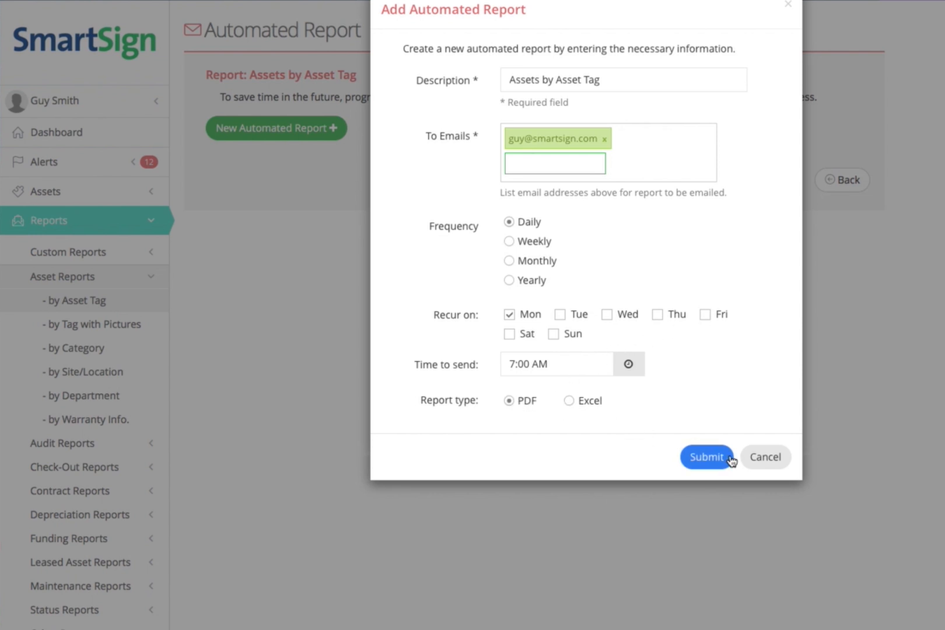
pyautogui.click(707, 456)
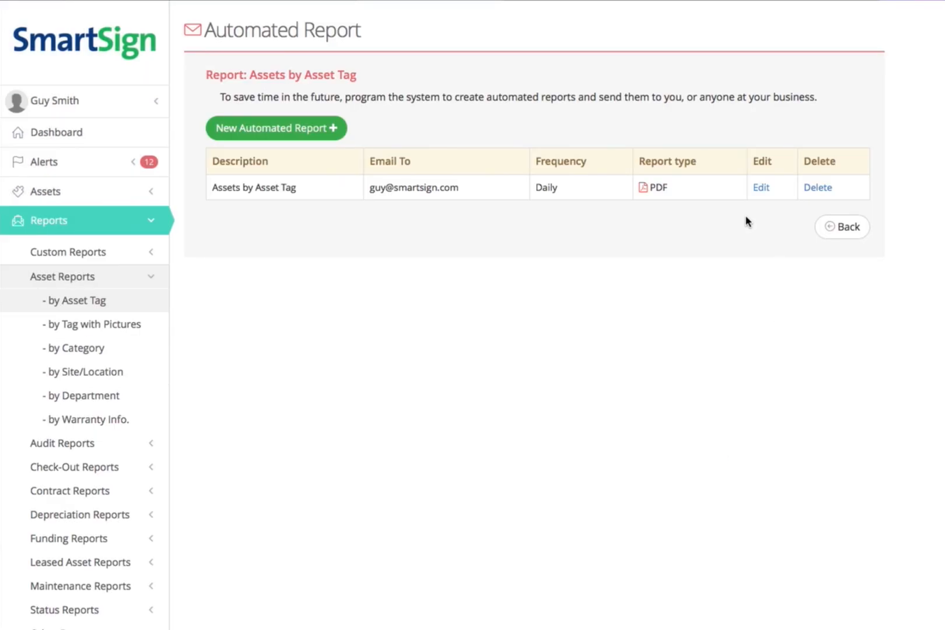
pyautogui.moveTo(735, 188)
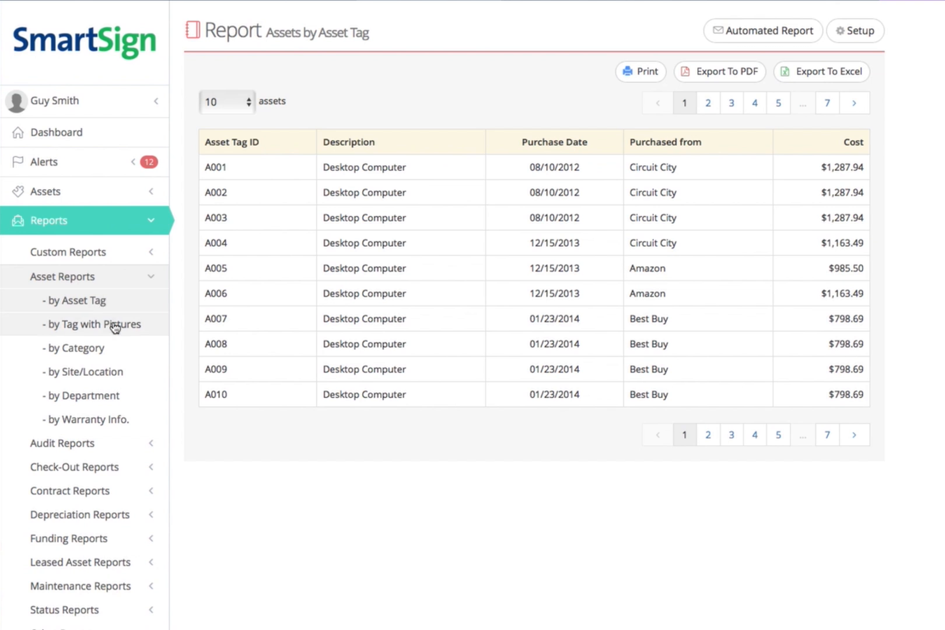
# Open the Assets by Tag with Pictures report and scroll through the asset cards.
pyautogui.click(93, 324)
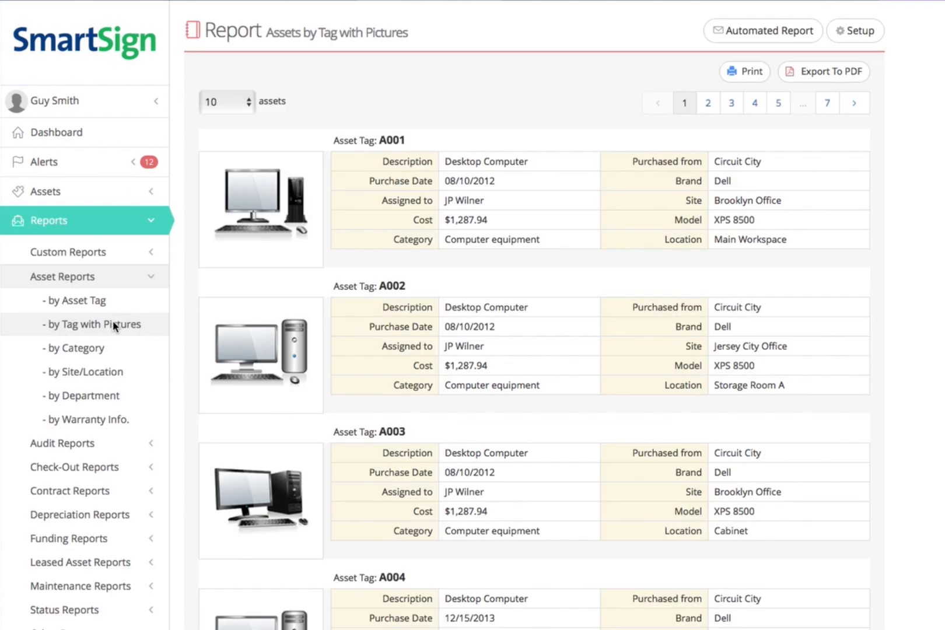
pyautogui.scroll(-3)
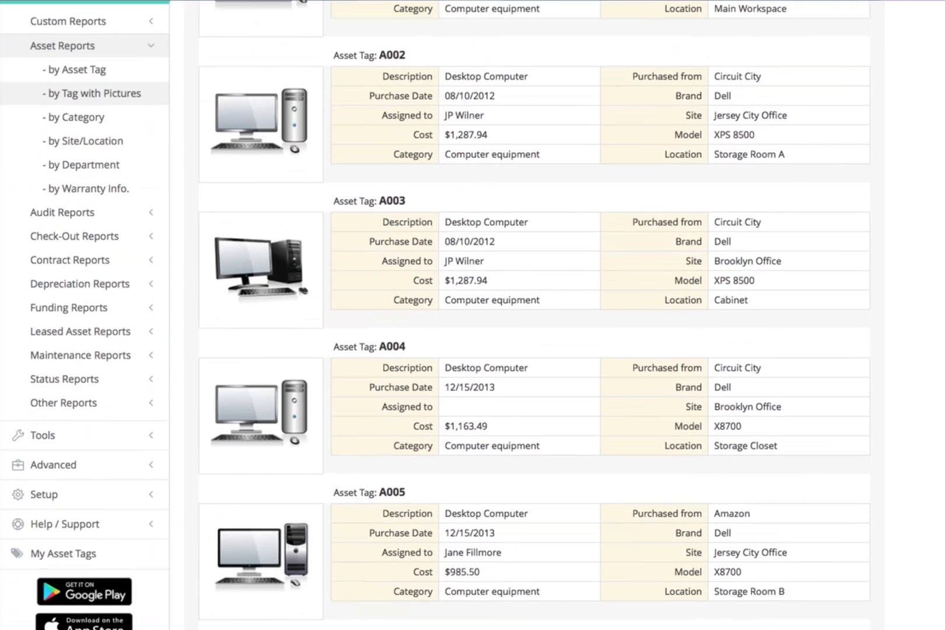
pyautogui.scroll(-3)
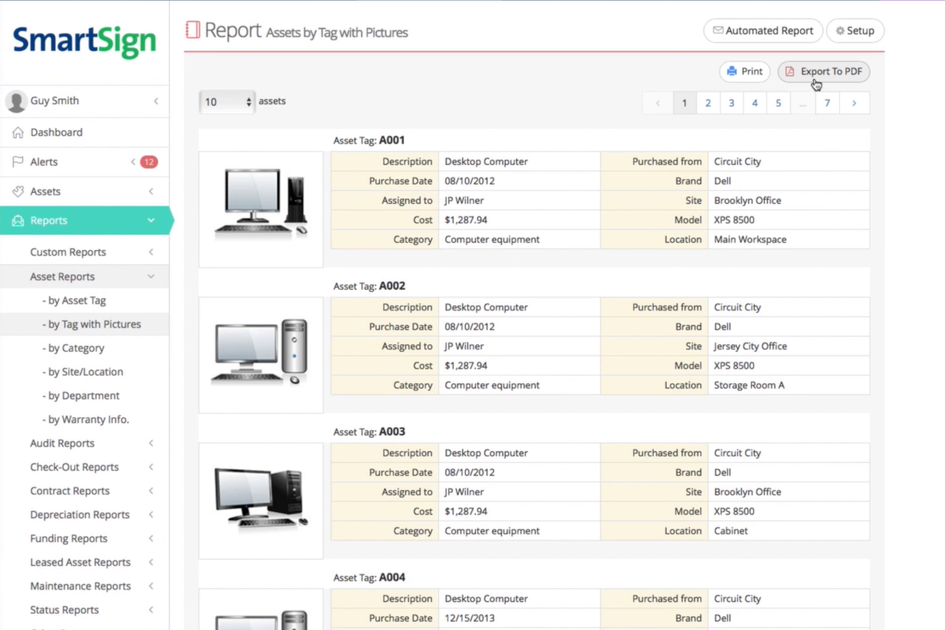
pyautogui.moveTo(346, 282)
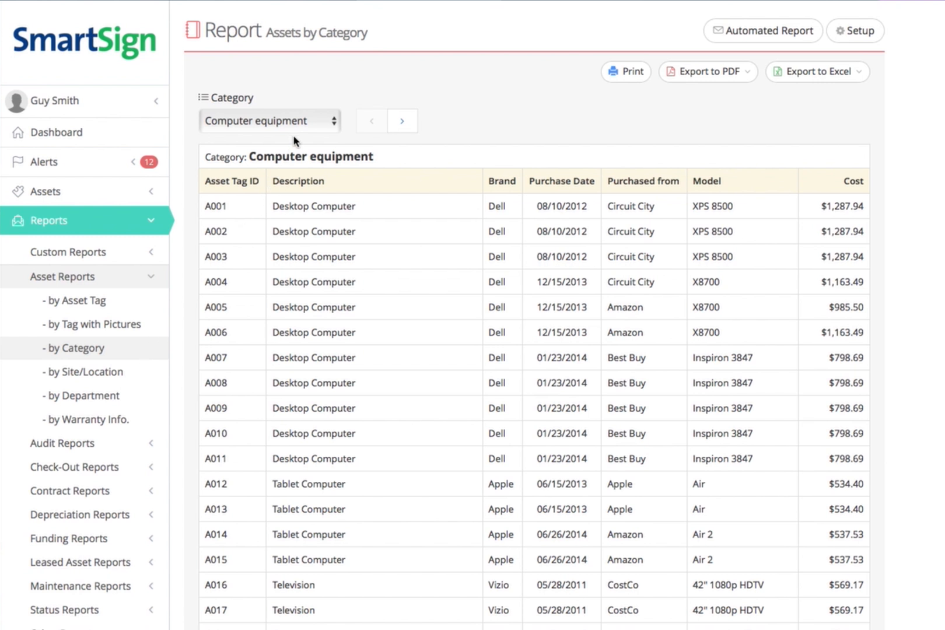
# Filter the category report to Furniture and fixtures, then open '- by Site/Location'.
pyautogui.click(269, 120)
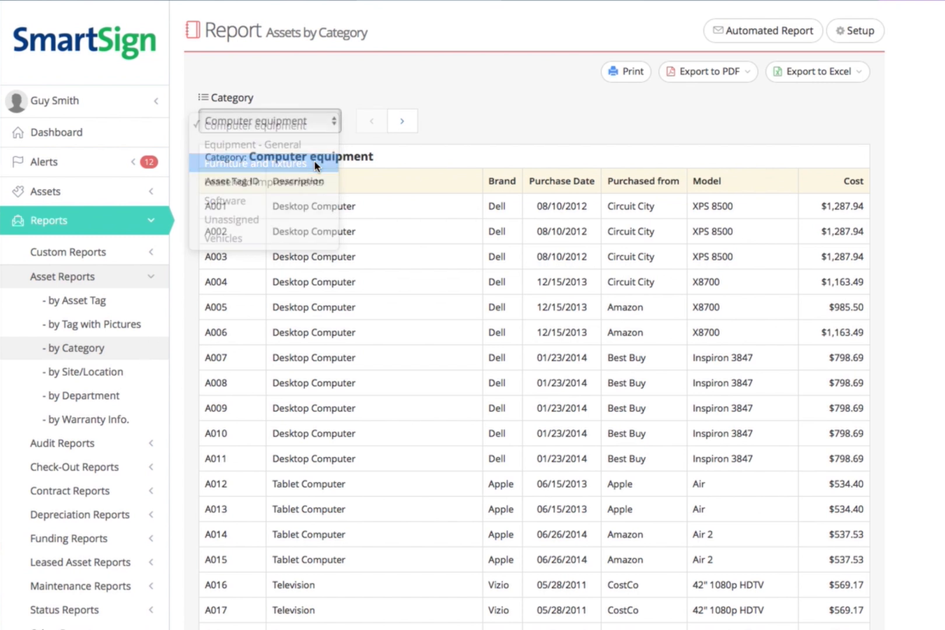
pyautogui.click(255, 164)
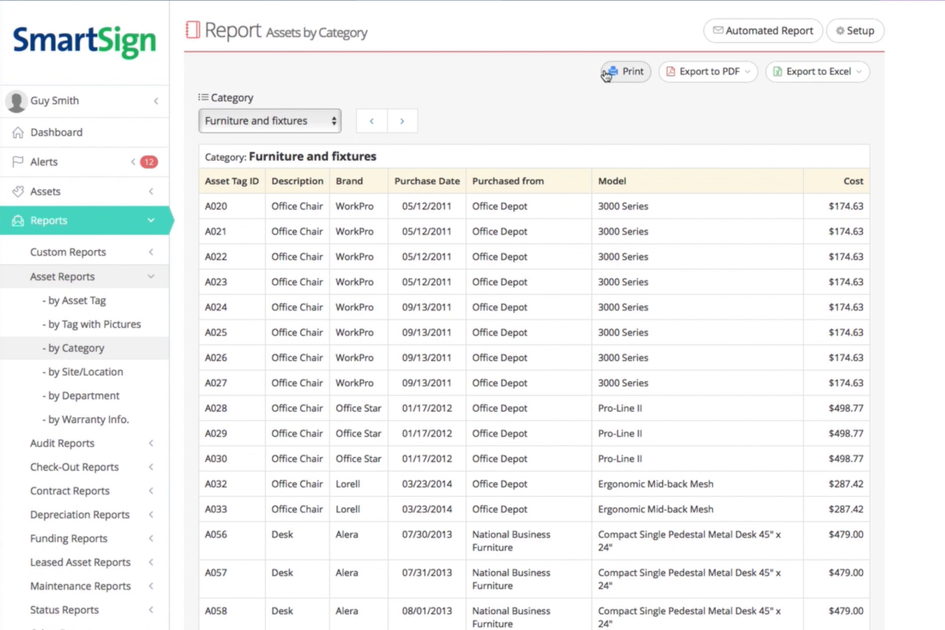
pyautogui.moveTo(818, 77)
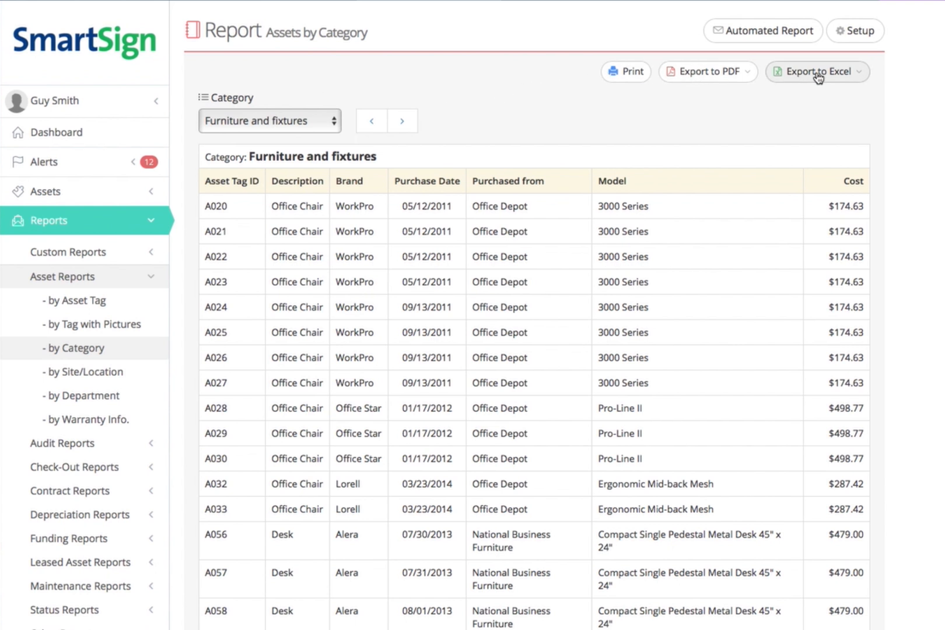
pyautogui.click(83, 373)
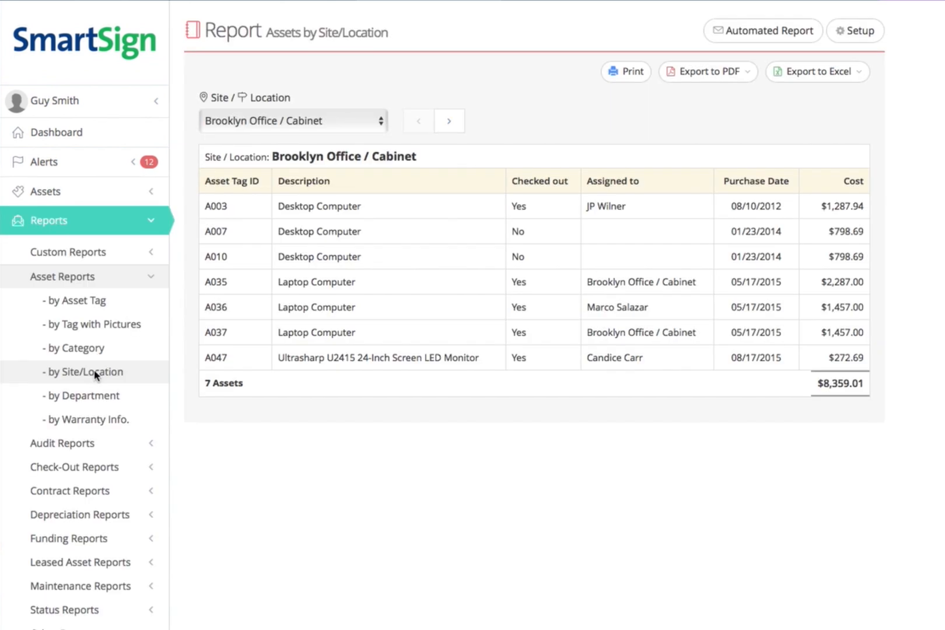
# View Jersey City Office / Main Workspace assets, then open the '- by Department' report.
pyautogui.click(292, 121)
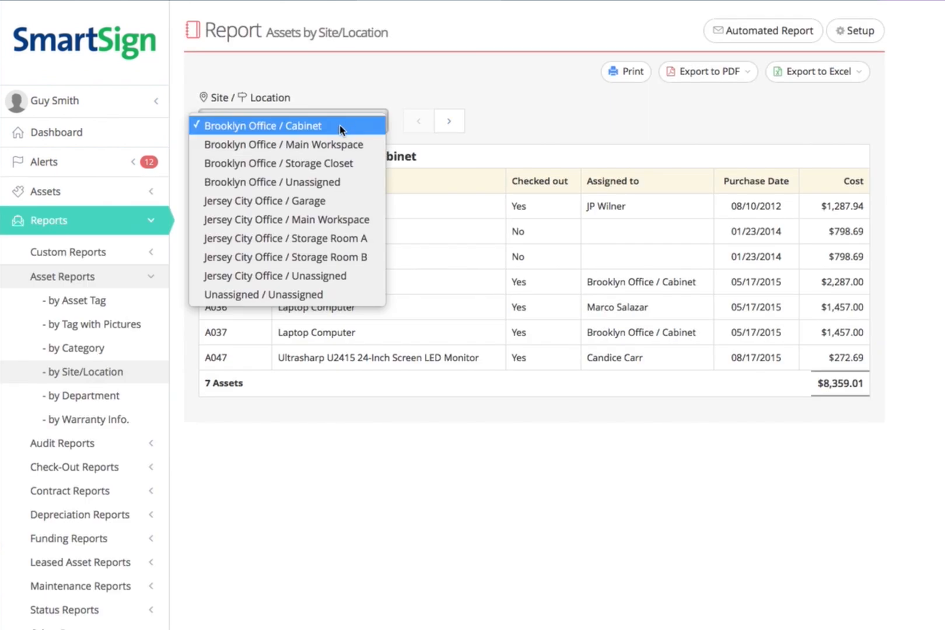
pyautogui.click(286, 219)
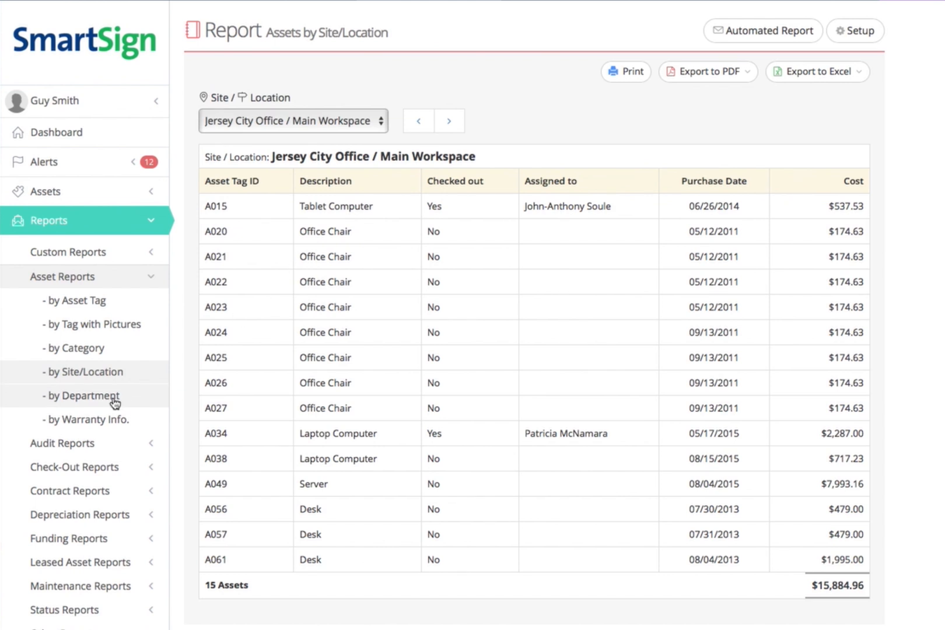
pyautogui.click(84, 395)
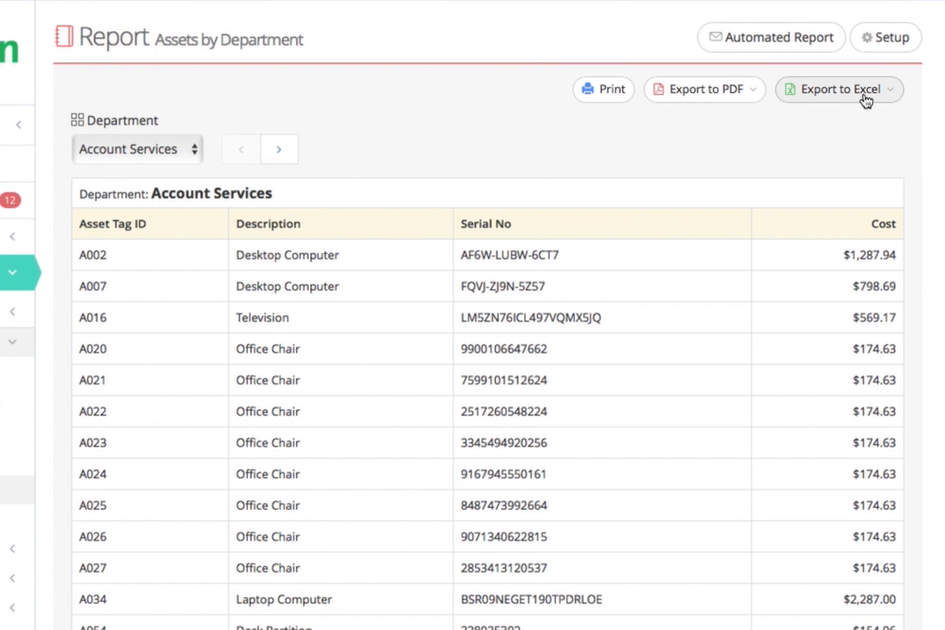
pyautogui.click(703, 90)
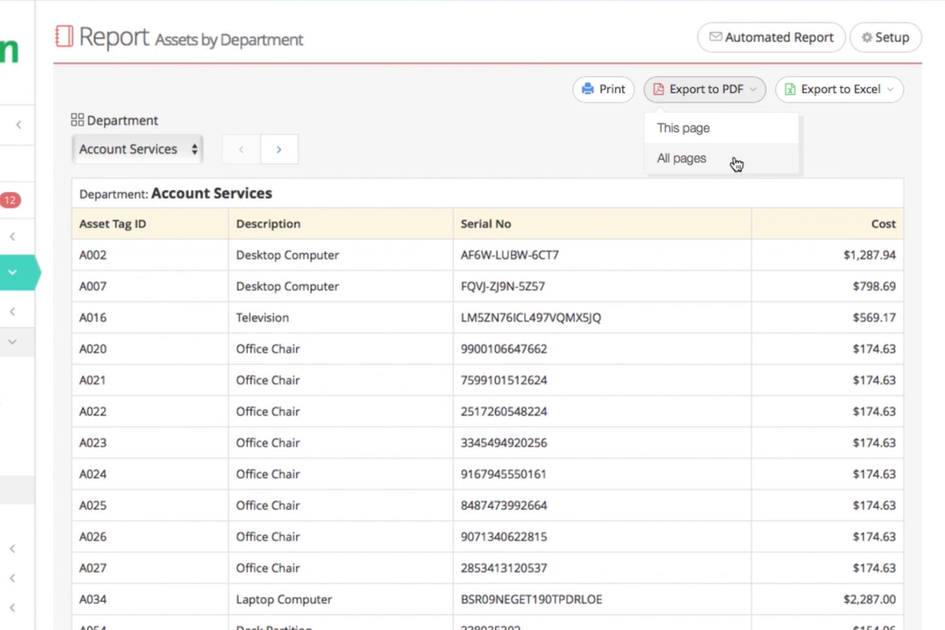
pyautogui.moveTo(738, 139)
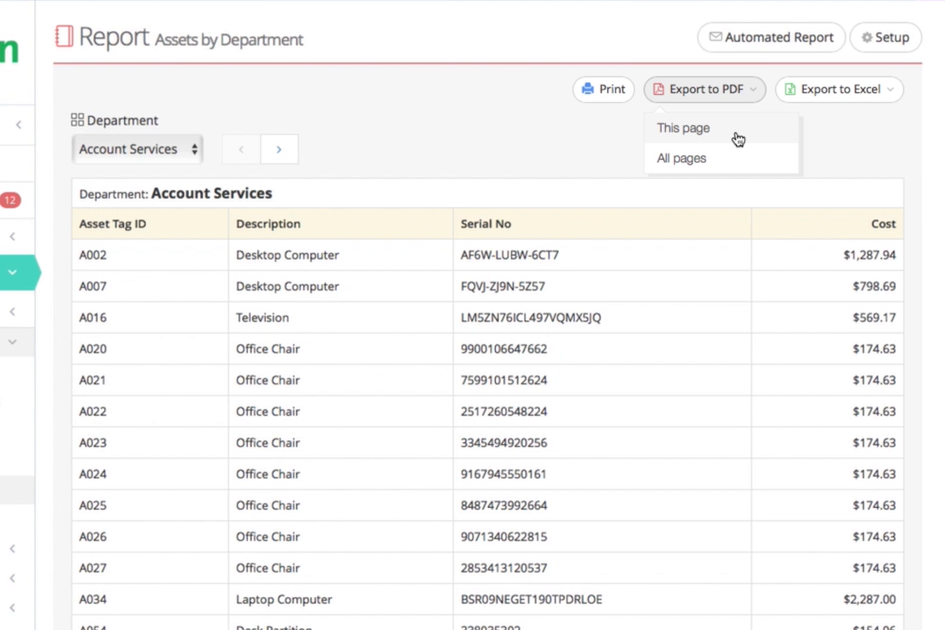
pyautogui.moveTo(738, 158)
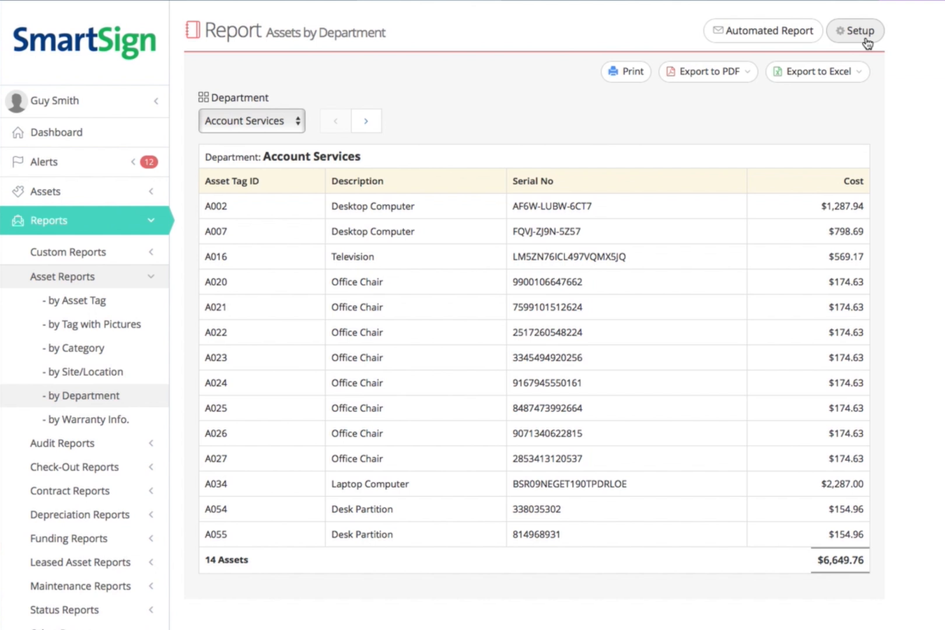
# In report Setup, tick the Site linking field and save the setup.
pyautogui.click(855, 30)
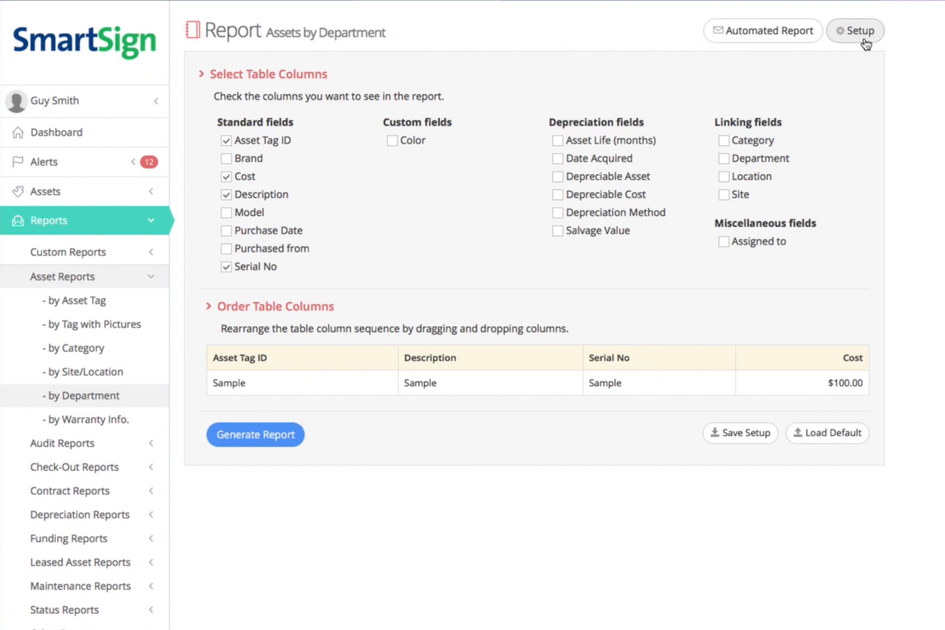
pyautogui.click(724, 194)
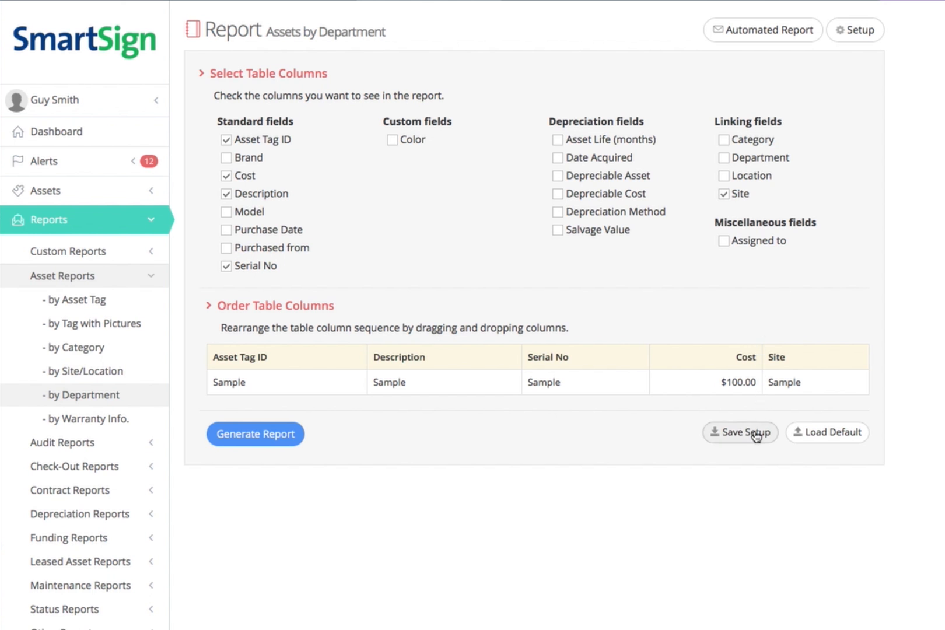
pyautogui.click(255, 433)
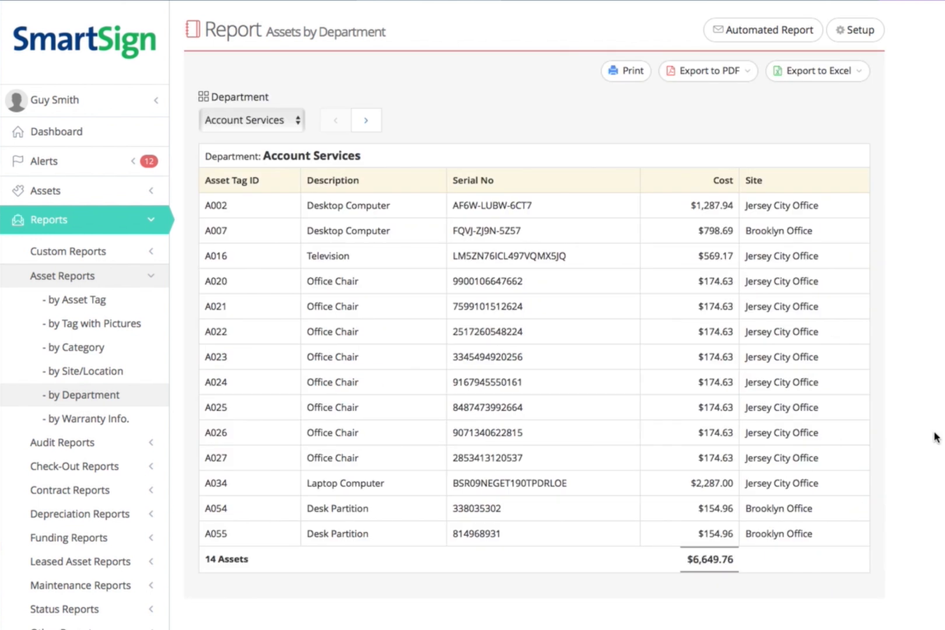
pyautogui.moveTo(861, 231)
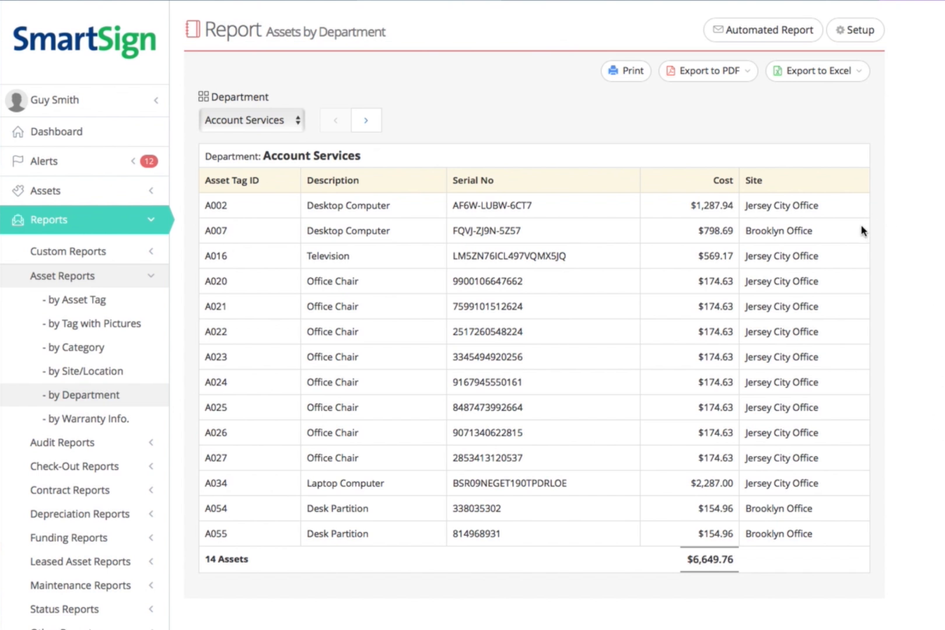
pyautogui.moveTo(851, 332)
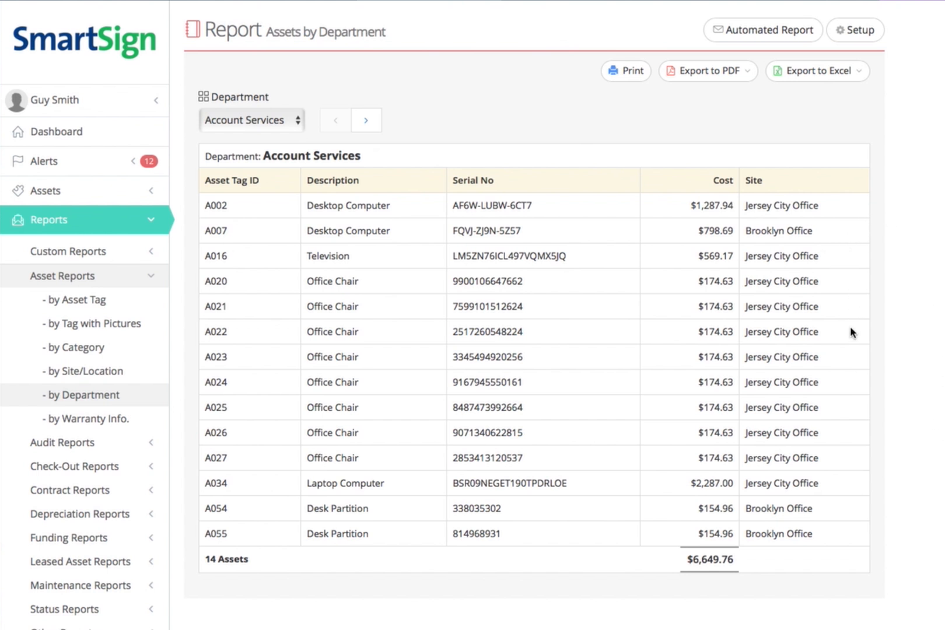
pyautogui.moveTo(521, 370)
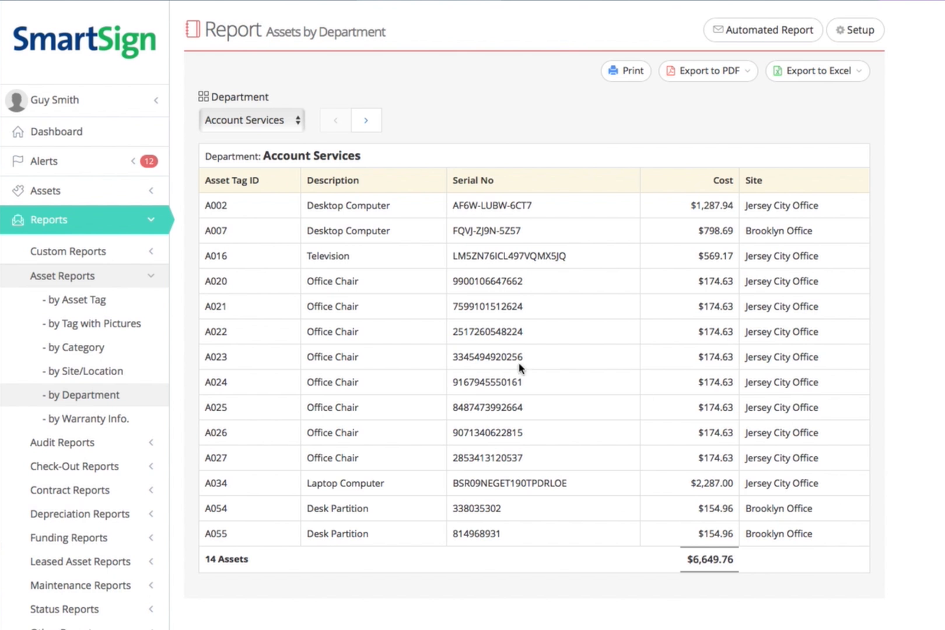
pyautogui.click(62, 276)
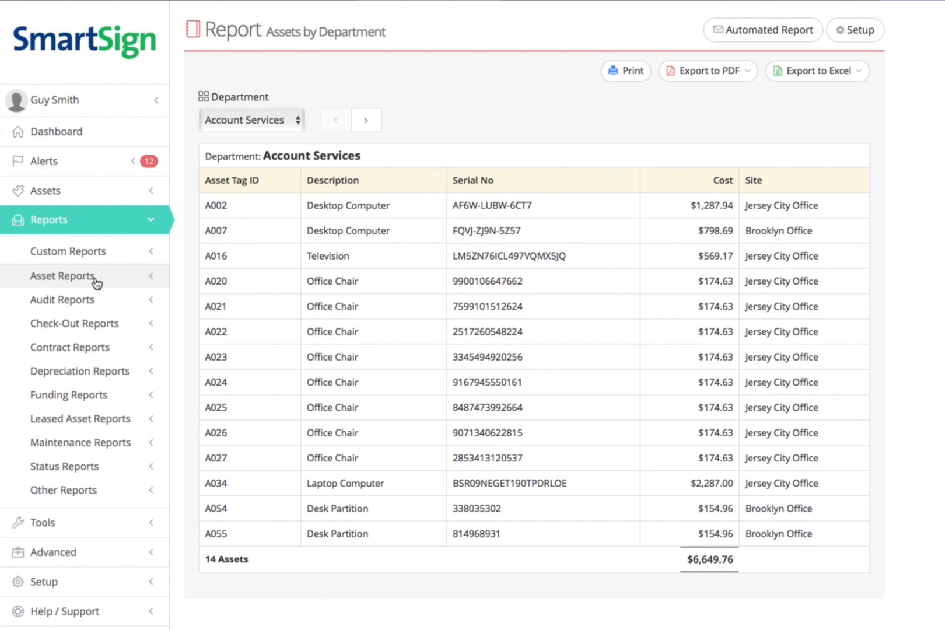
pyautogui.moveTo(96, 324)
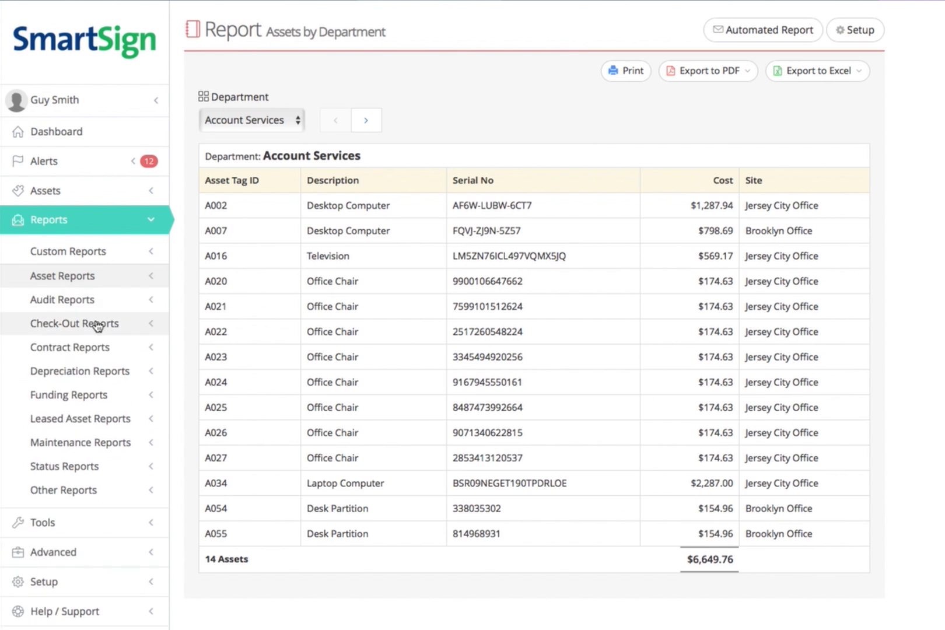
pyautogui.click(73, 324)
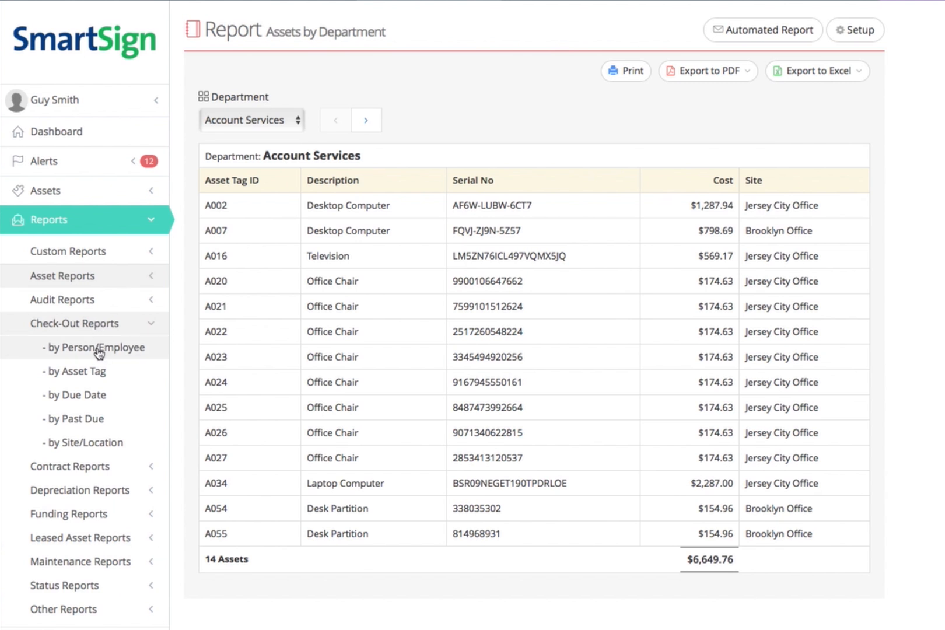
pyautogui.click(95, 347)
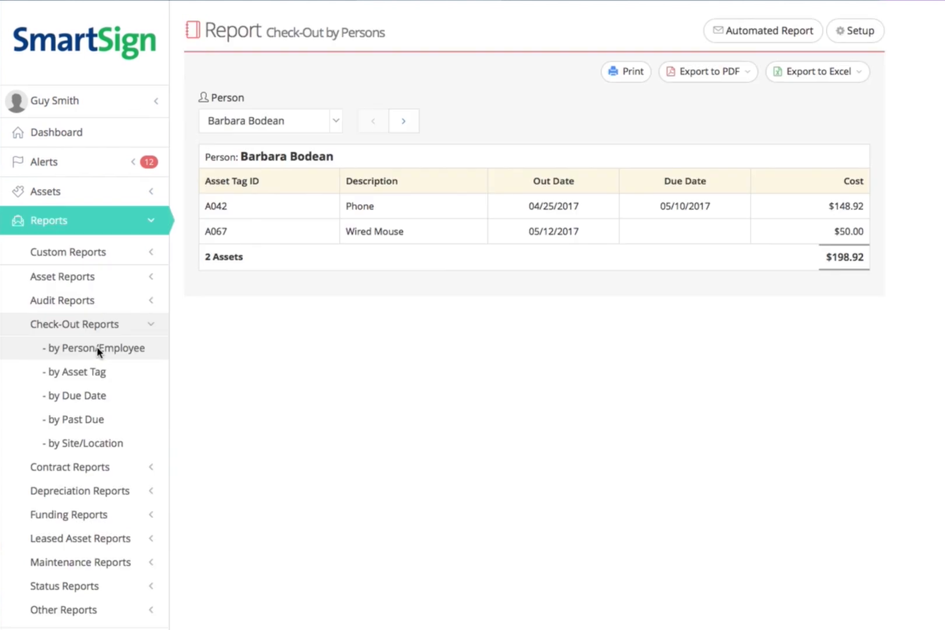
pyautogui.click(270, 120)
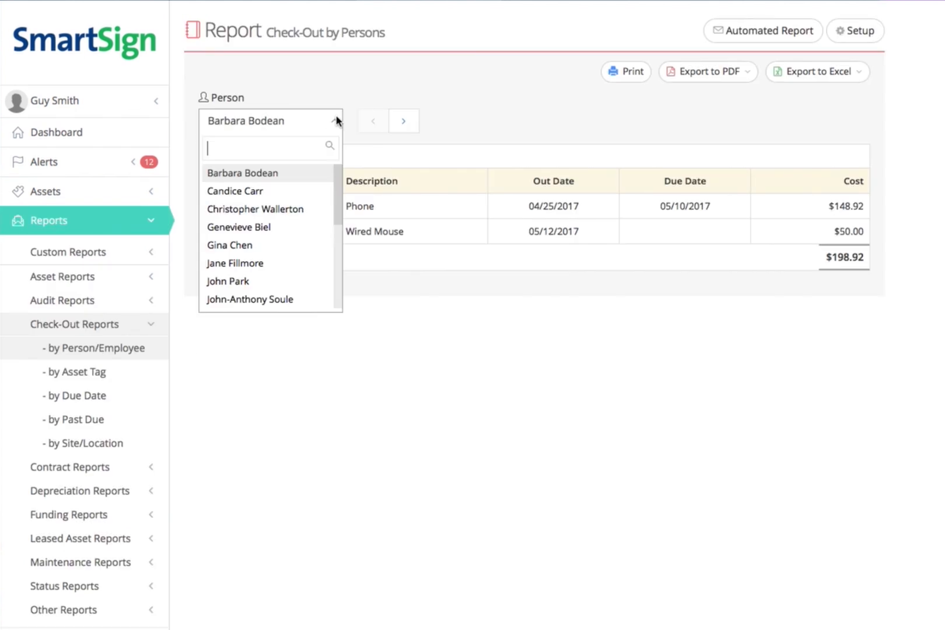
pyautogui.click(235, 191)
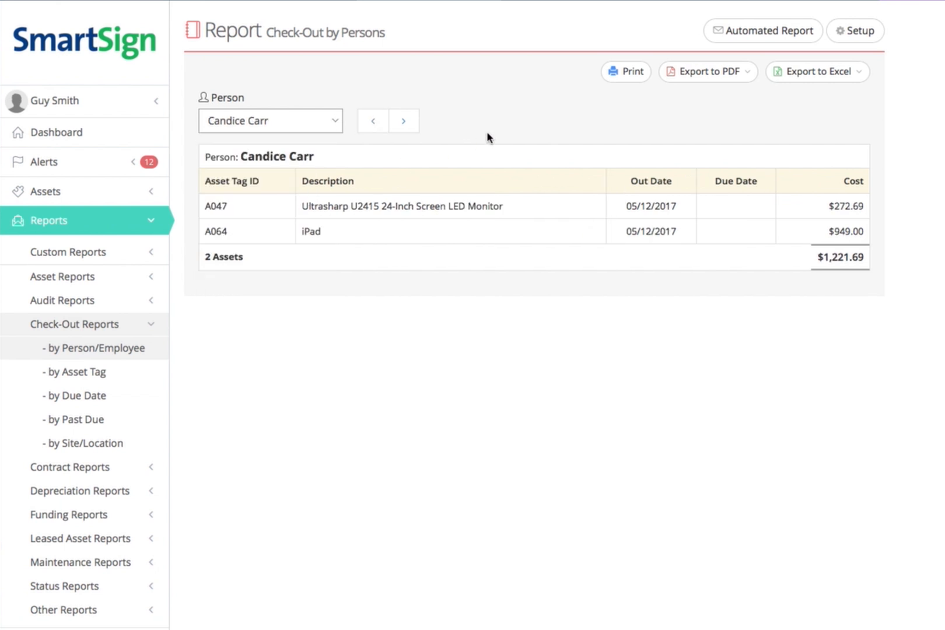
pyautogui.moveTo(285, 270)
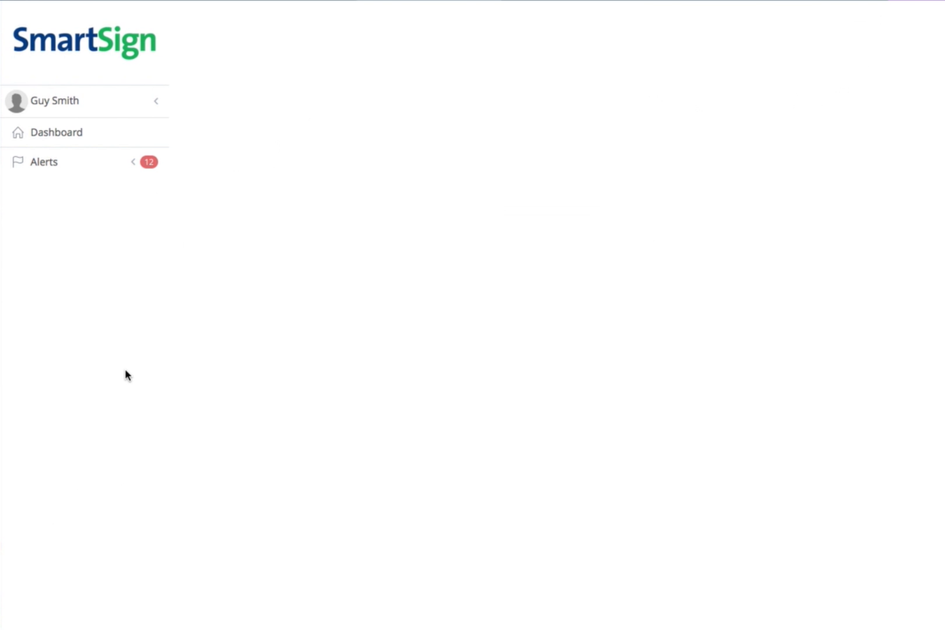
# View check-outs due 04/30/2017, then the past-due and by-site/location reports.
pyautogui.click(78, 372)
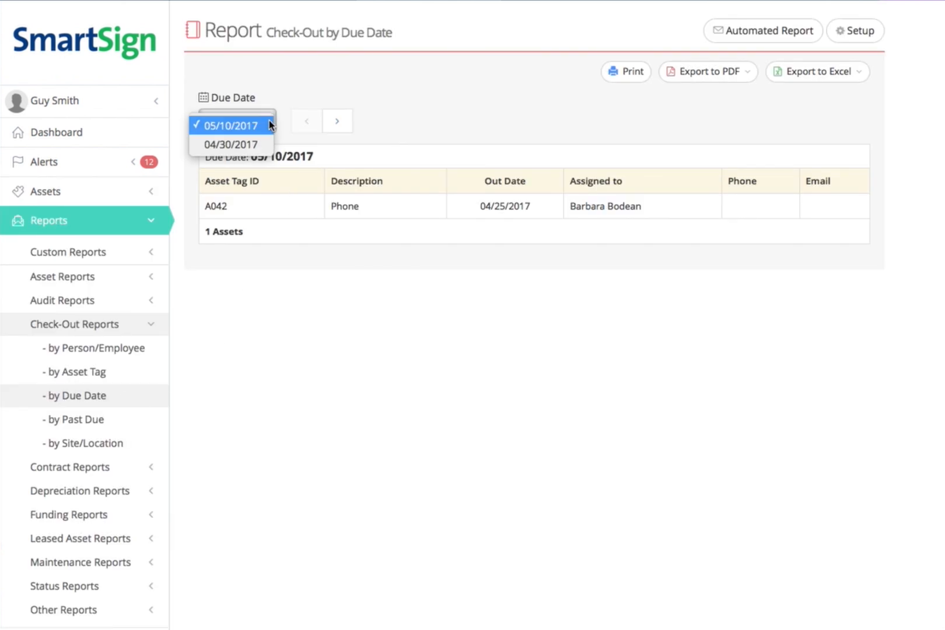
pyautogui.click(231, 144)
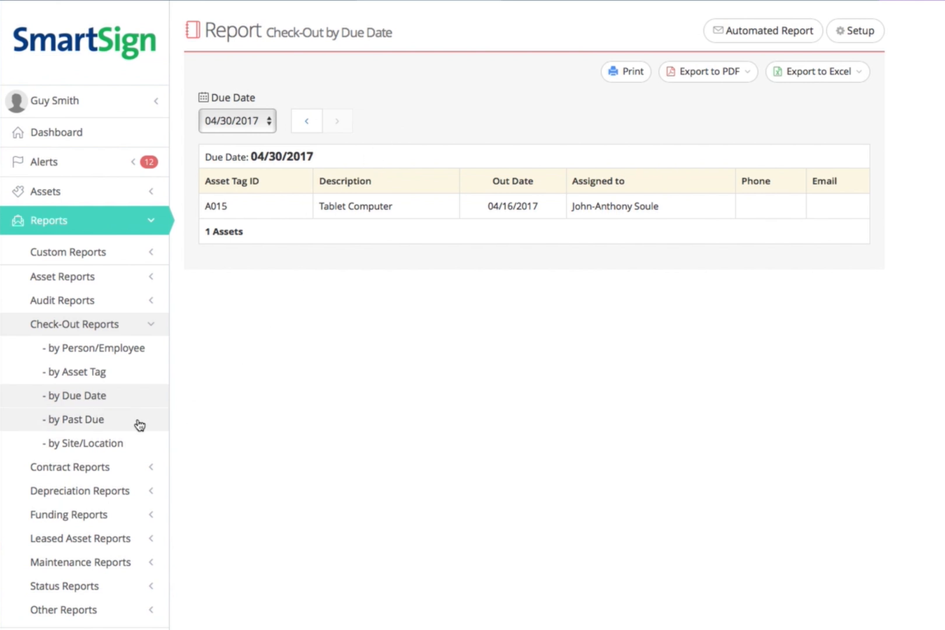
pyautogui.click(74, 419)
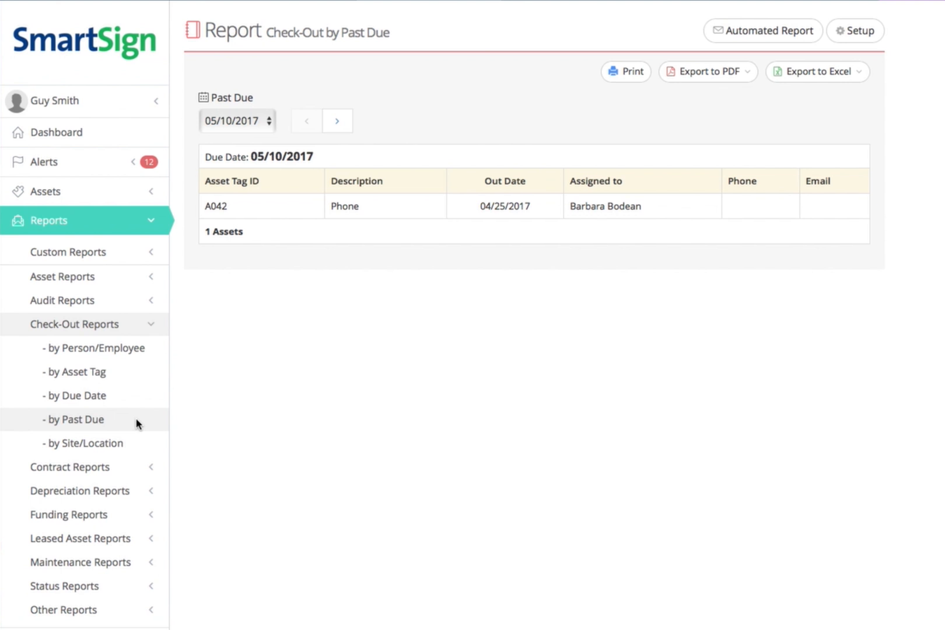
pyautogui.click(84, 444)
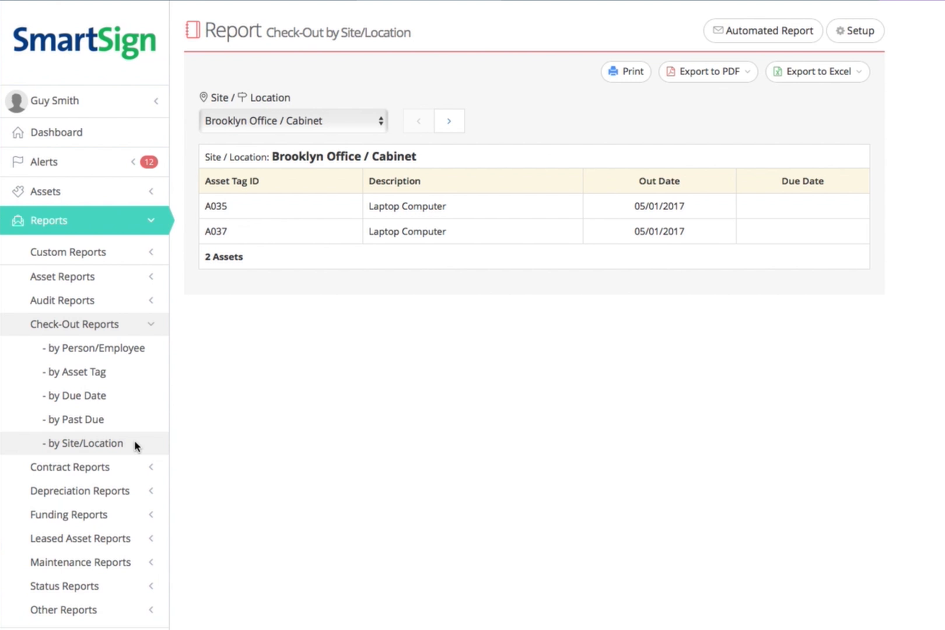
pyautogui.moveTo(107, 355)
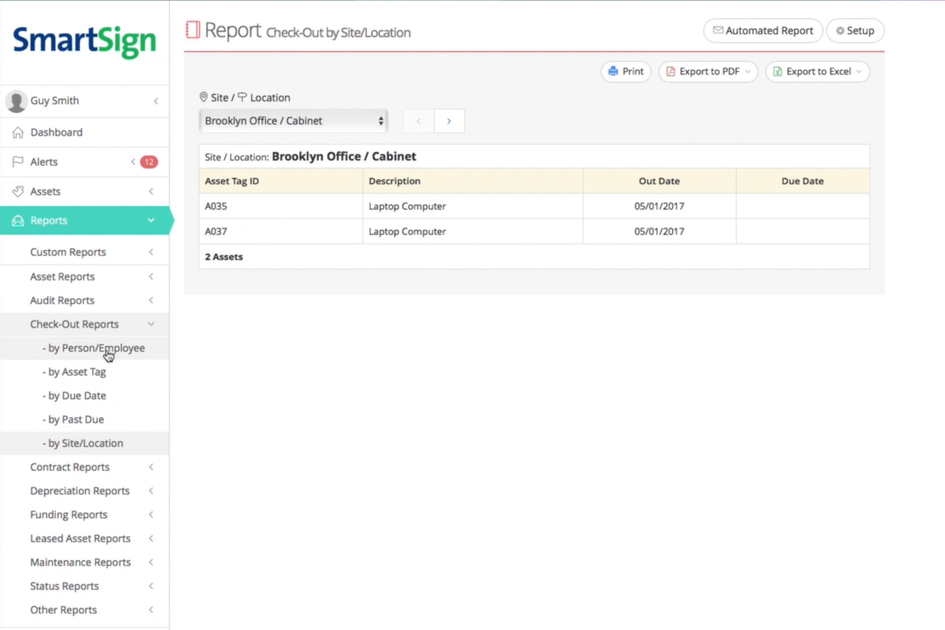
pyautogui.click(74, 324)
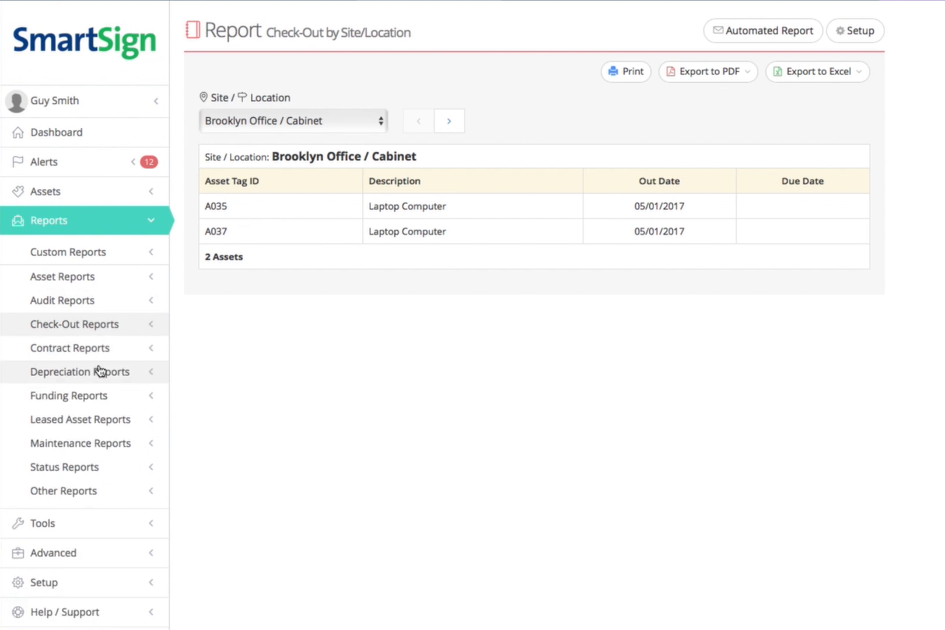
# Open Depreciation Reports > Monthly Report, showing May 2017.
pyautogui.click(80, 371)
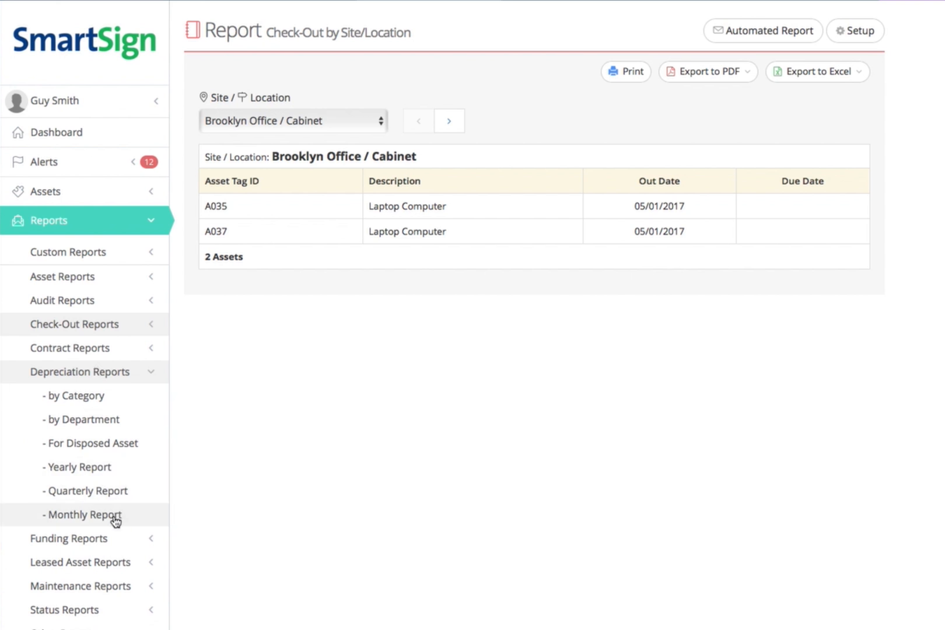
pyautogui.click(85, 514)
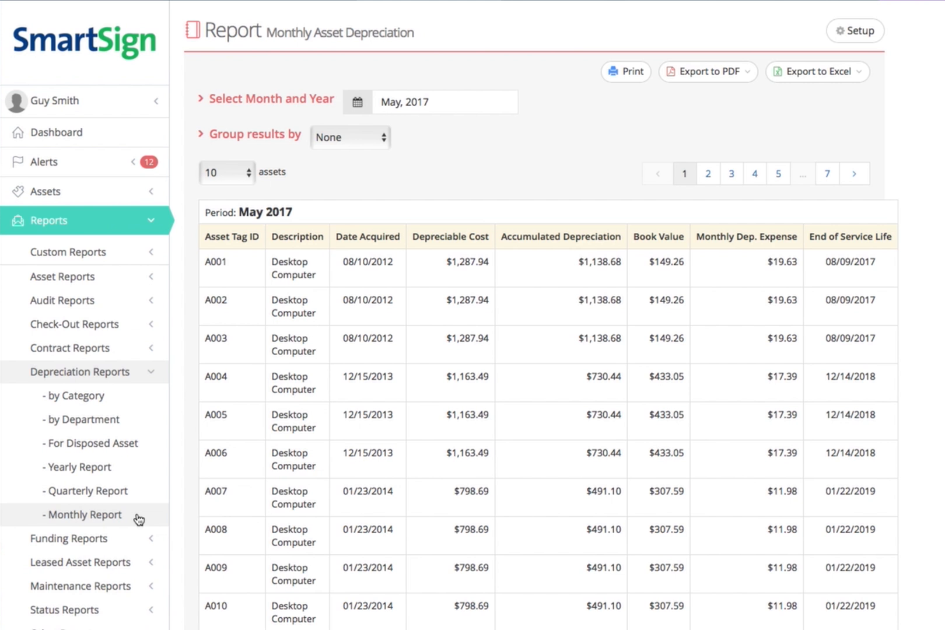
pyautogui.moveTo(138, 520)
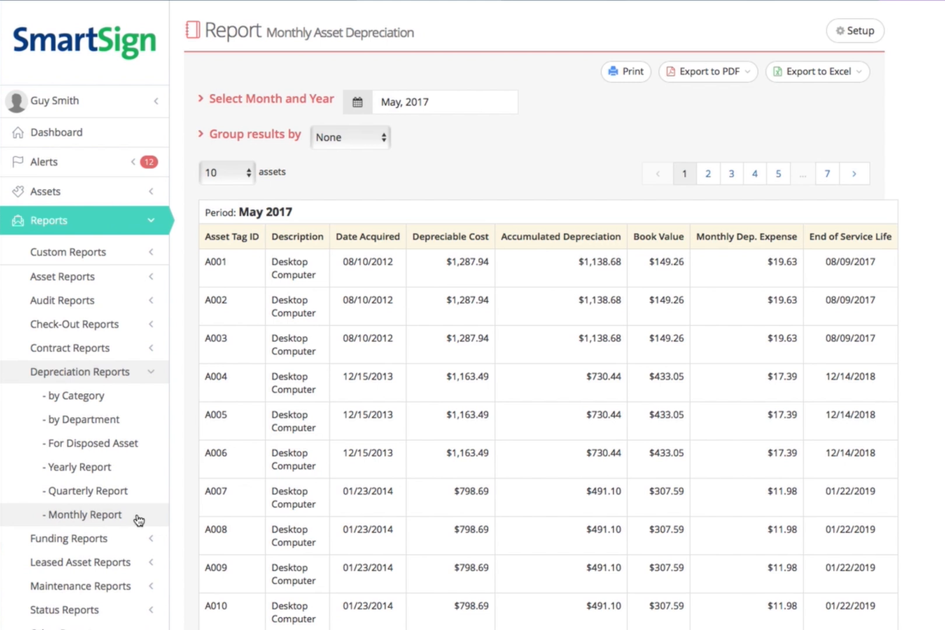
pyautogui.moveTo(137, 524)
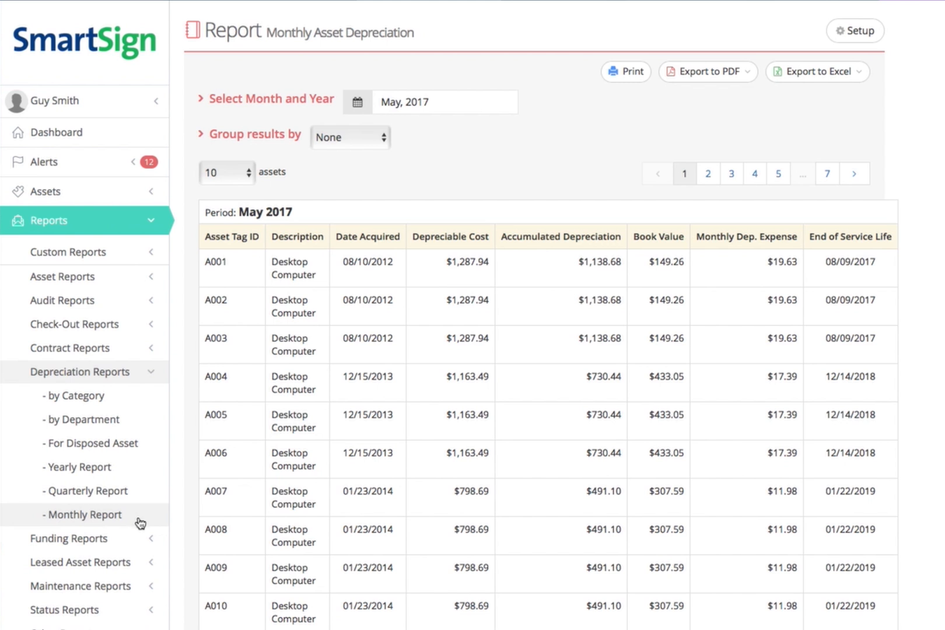
# Set the period to January 2018, group by Computer equipment category, and scroll the table.
pyautogui.click(444, 102)
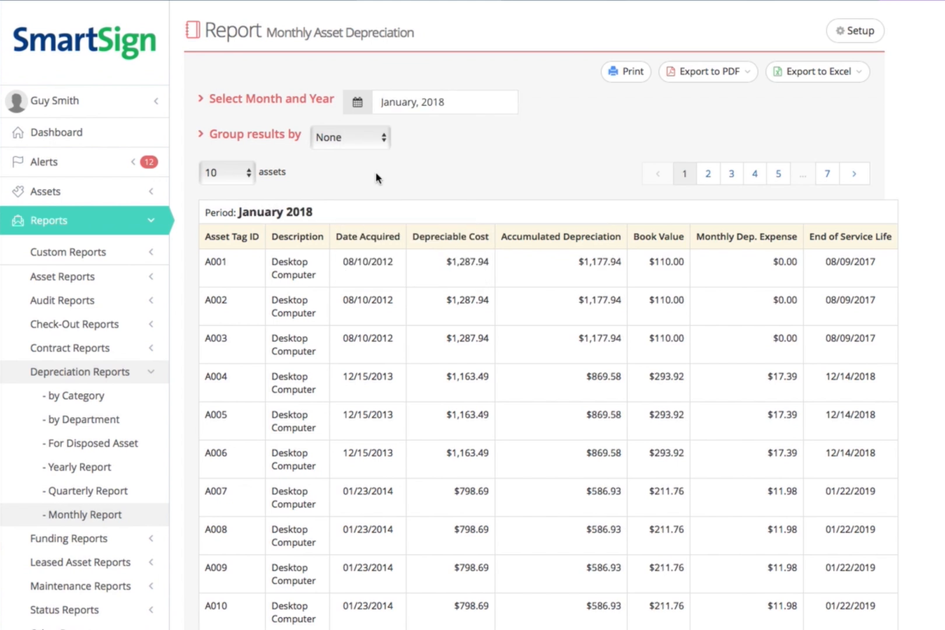
pyautogui.moveTo(380, 170)
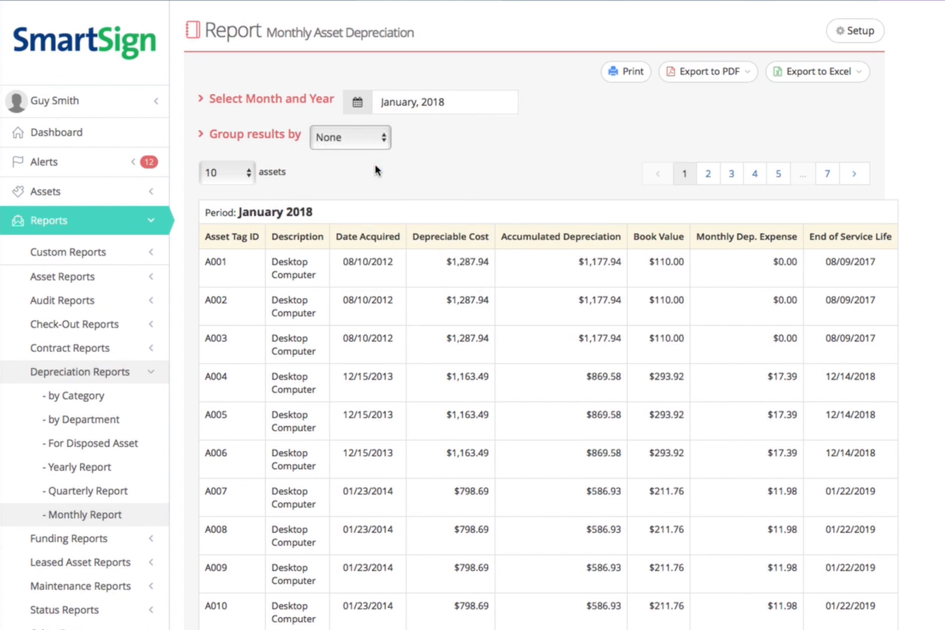
pyautogui.click(350, 137)
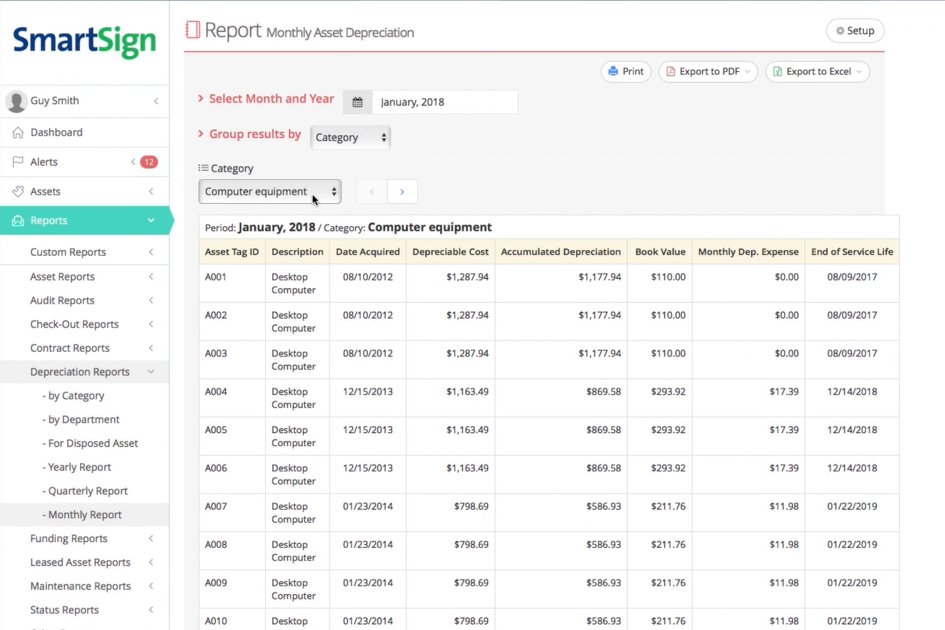
pyautogui.moveTo(316, 196)
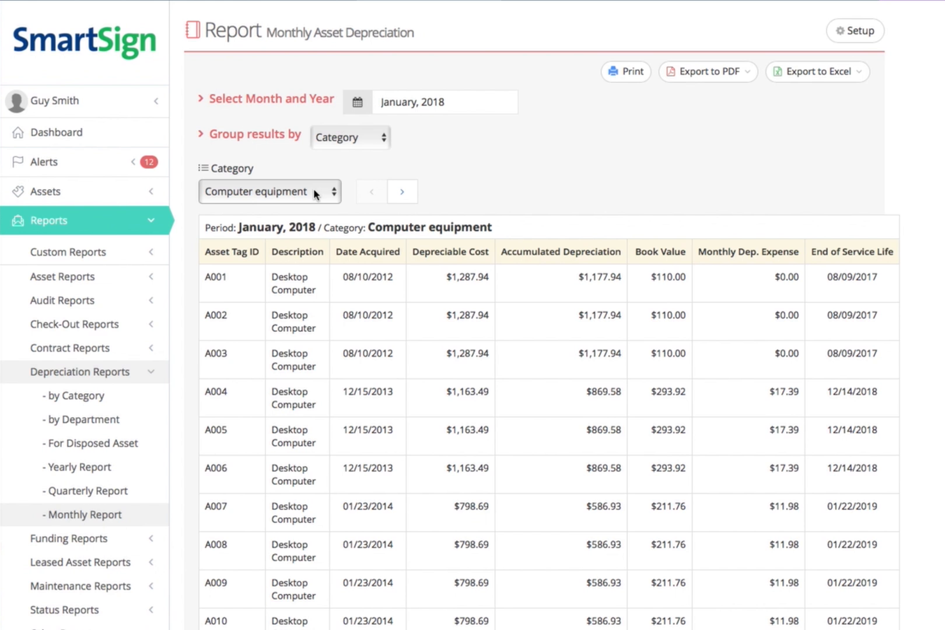
pyautogui.moveTo(436, 283)
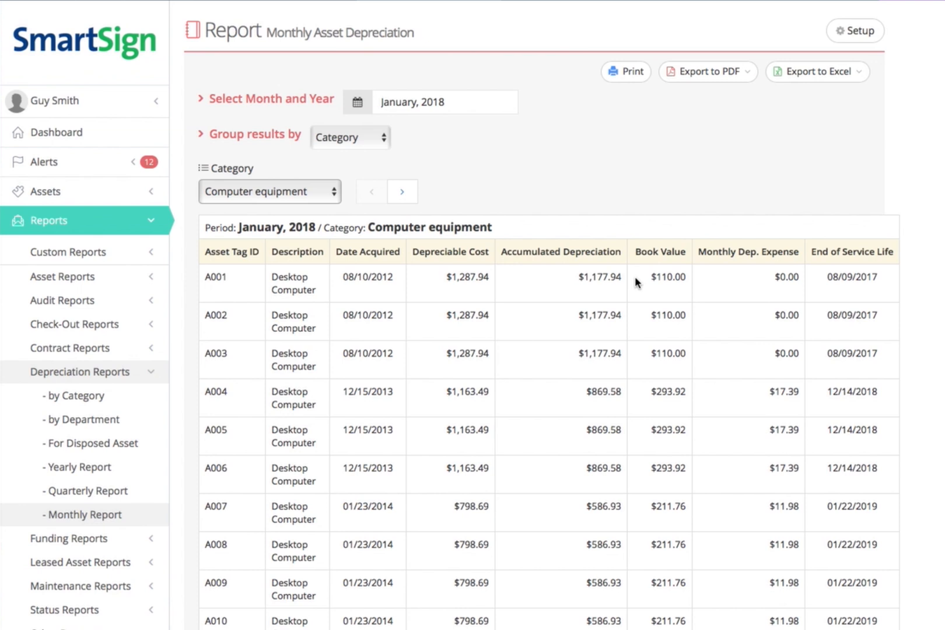
pyautogui.scroll(-3)
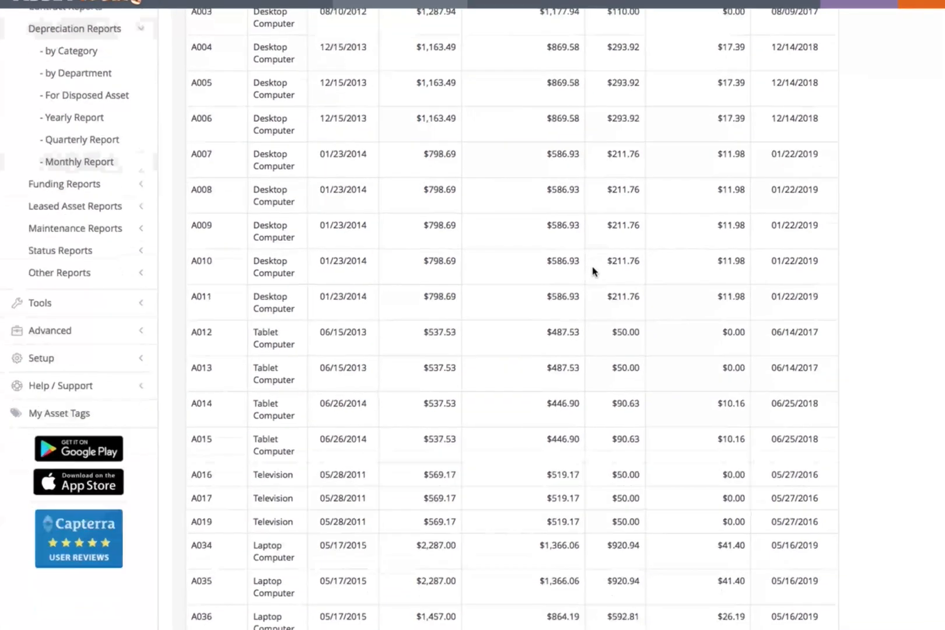
pyautogui.scroll(-3)
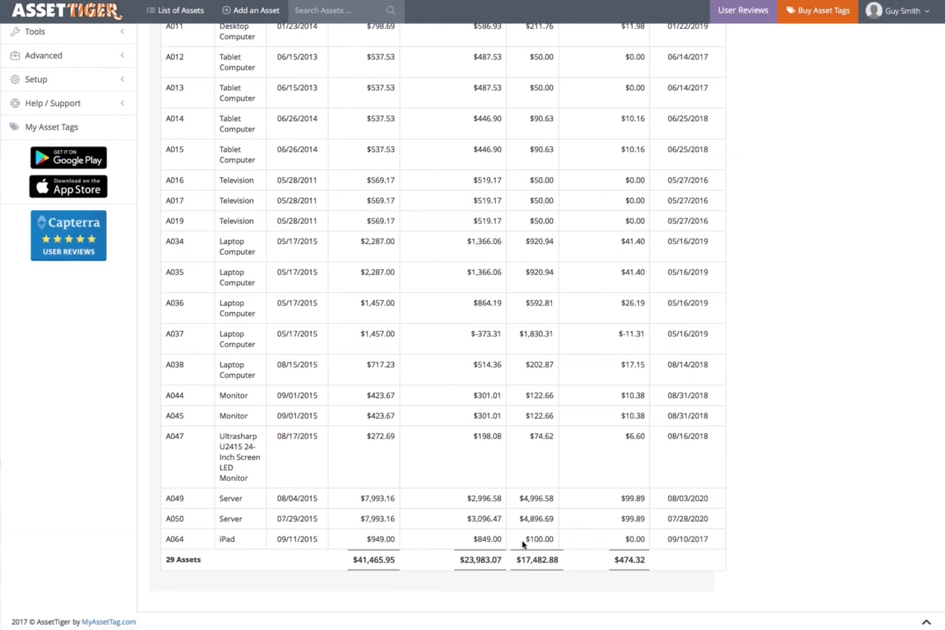
pyautogui.moveTo(530, 586)
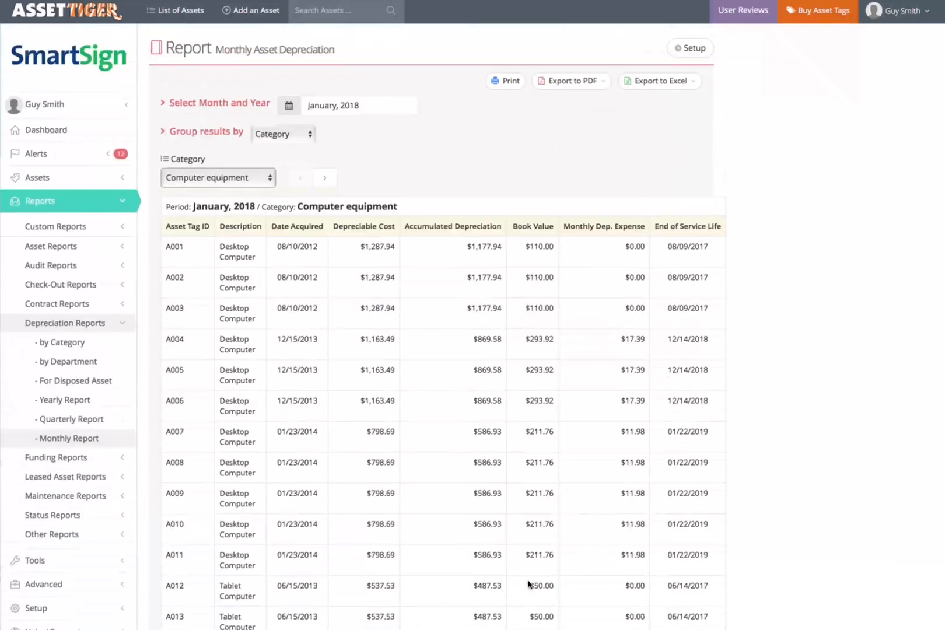
# Export the current January 2018 computer-equipment depreciation page to PDF and close the preview.
pyautogui.click(571, 80)
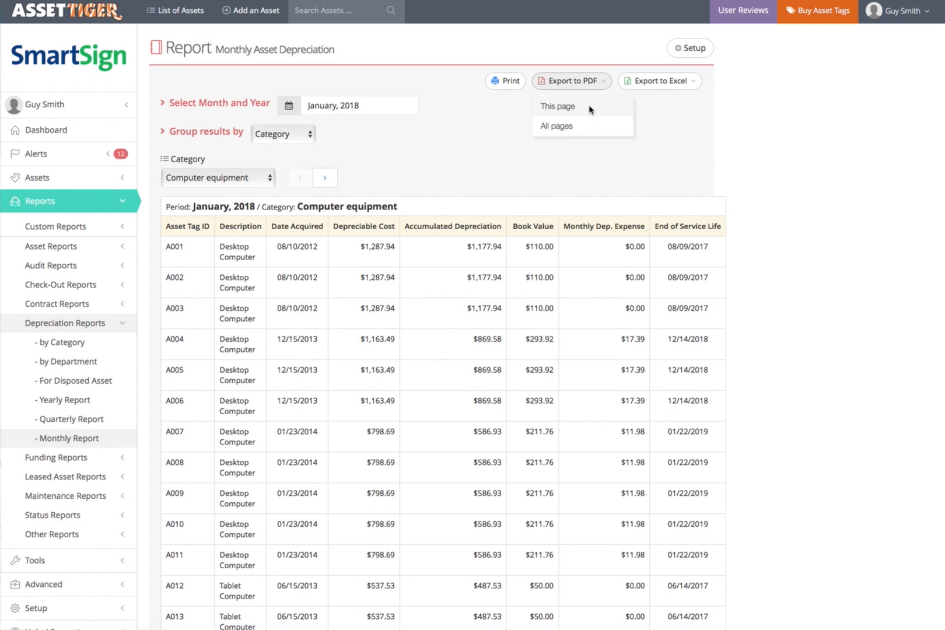
pyautogui.click(557, 126)
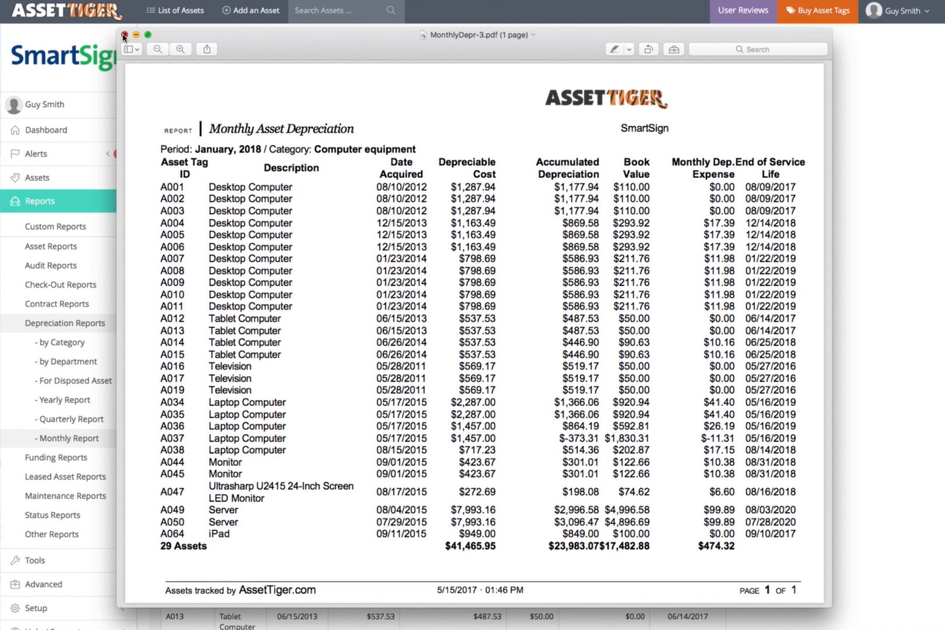
pyautogui.click(125, 34)
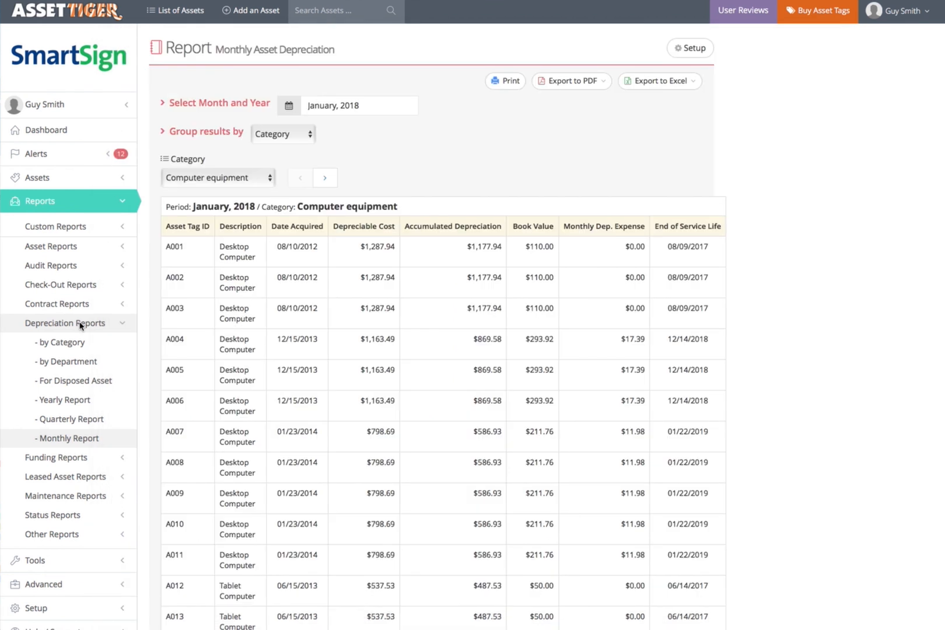
# Collapse Depreciation Reports, view Maintenance by Asset Tag, then open the Broken Assets status report.
pyautogui.click(65, 323)
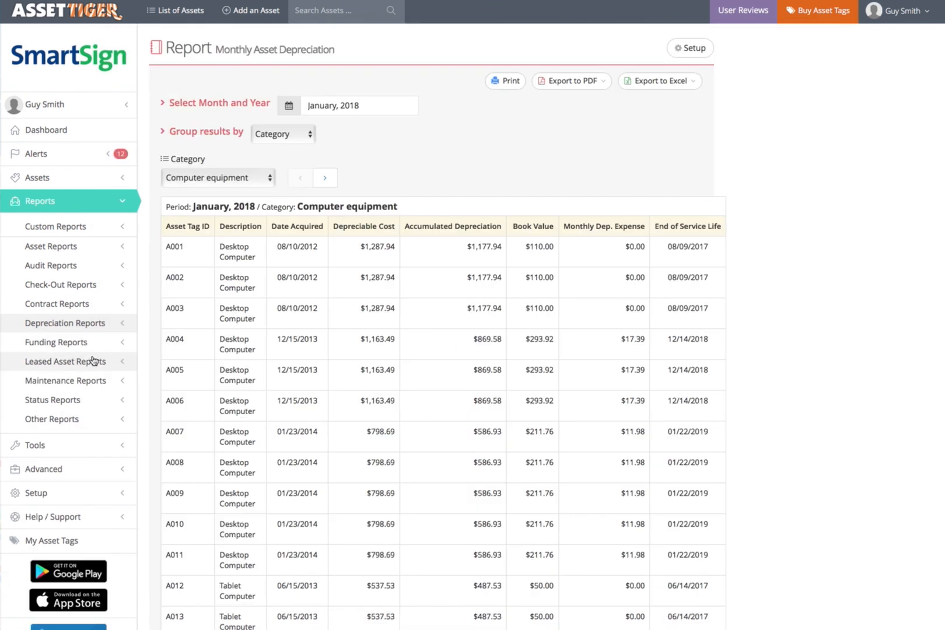
pyautogui.click(65, 380)
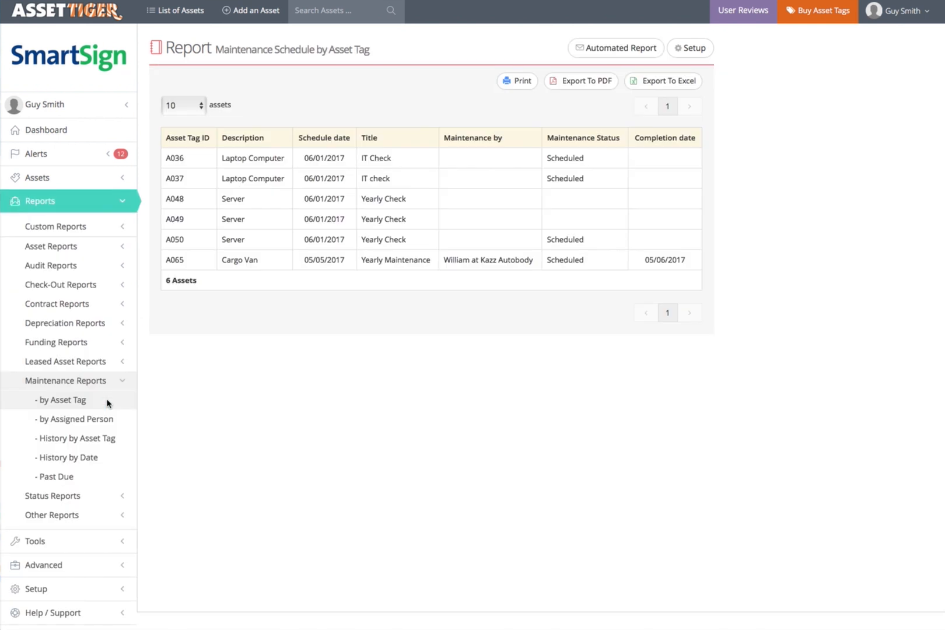
pyautogui.moveTo(90, 384)
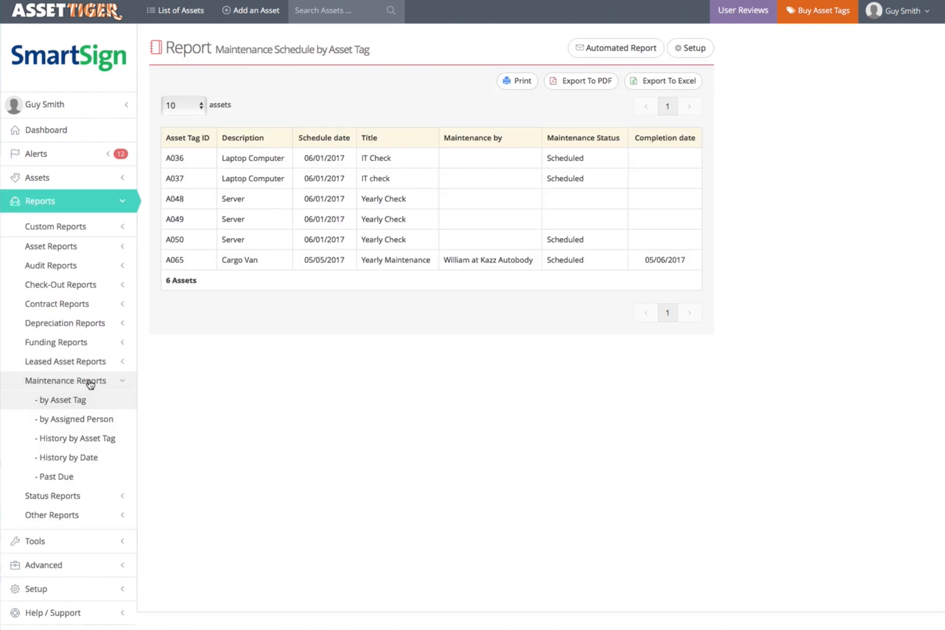
pyautogui.click(52, 400)
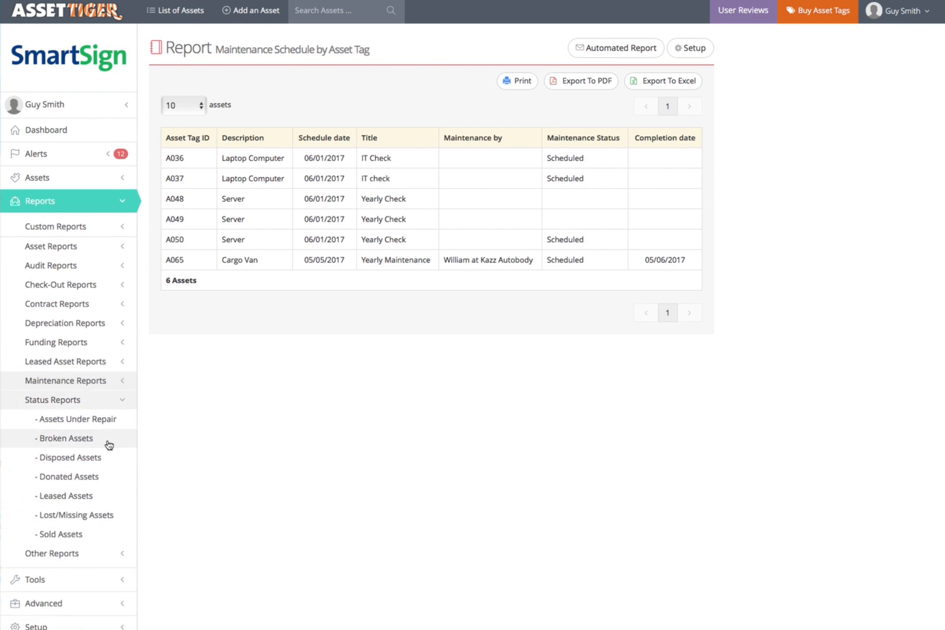
pyautogui.click(66, 437)
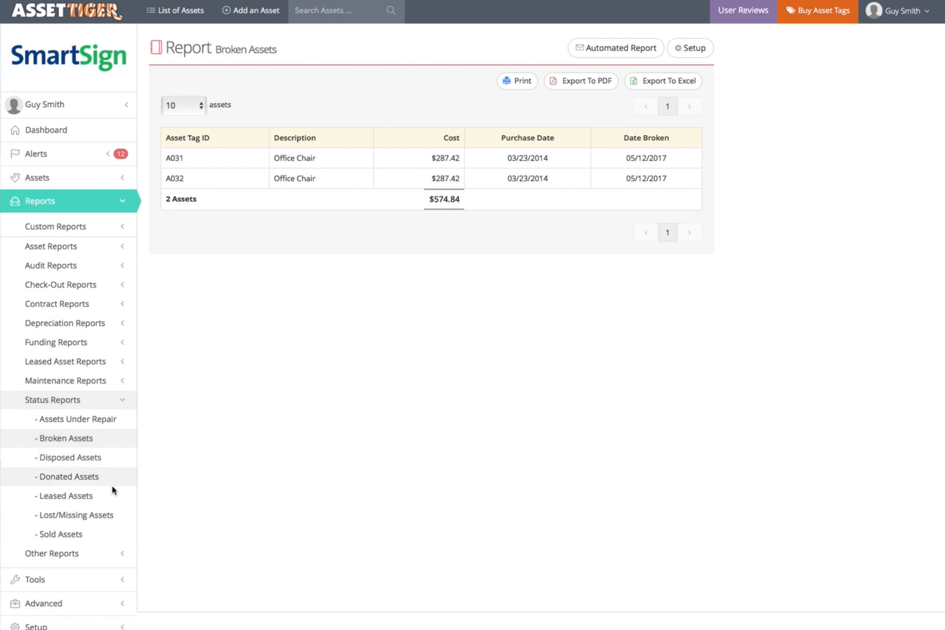
pyautogui.click(75, 519)
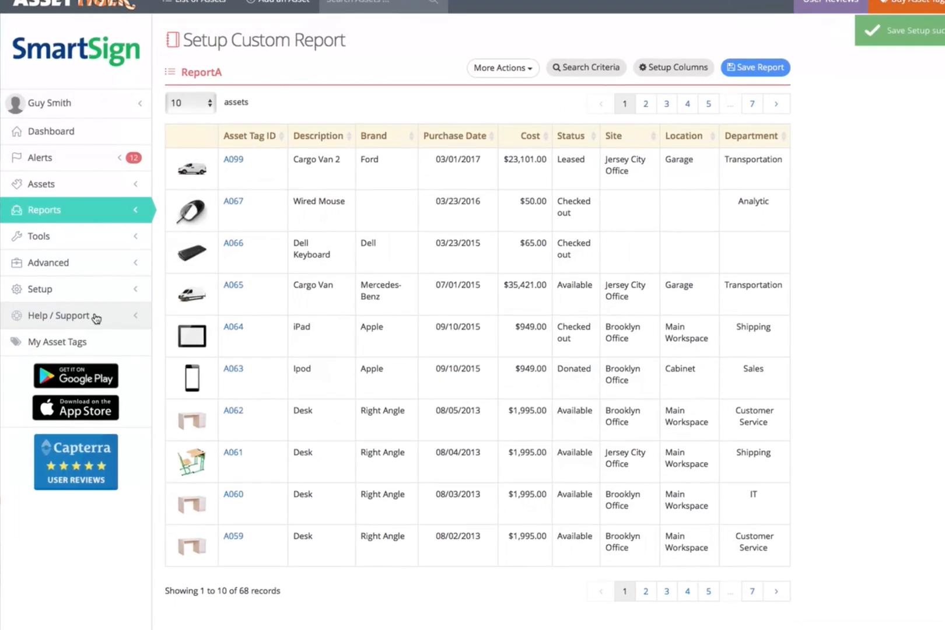
# Open Help / Support > Contact Us and scroll to the support phone, address and map.
pyautogui.click(58, 314)
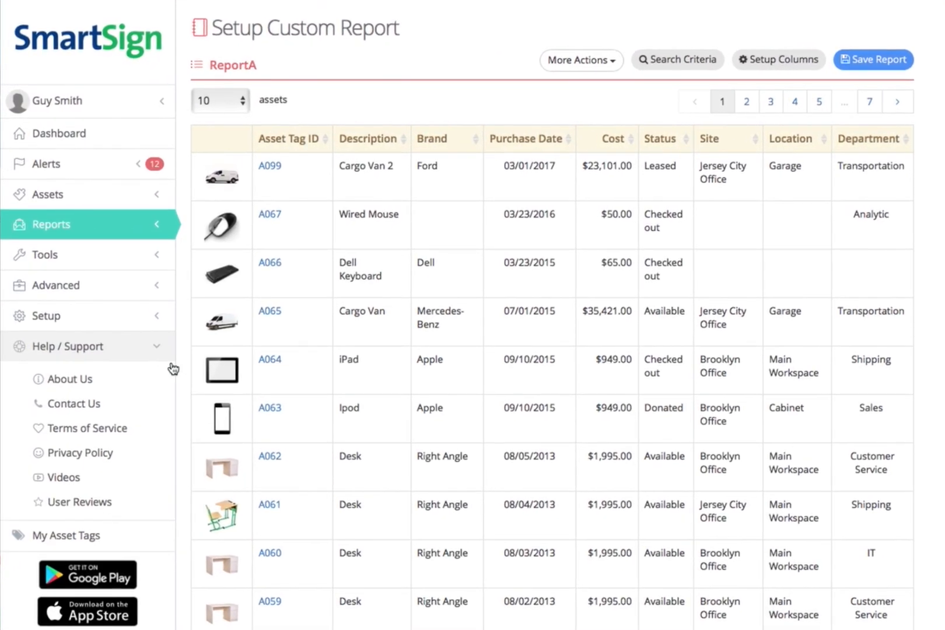
pyautogui.click(75, 404)
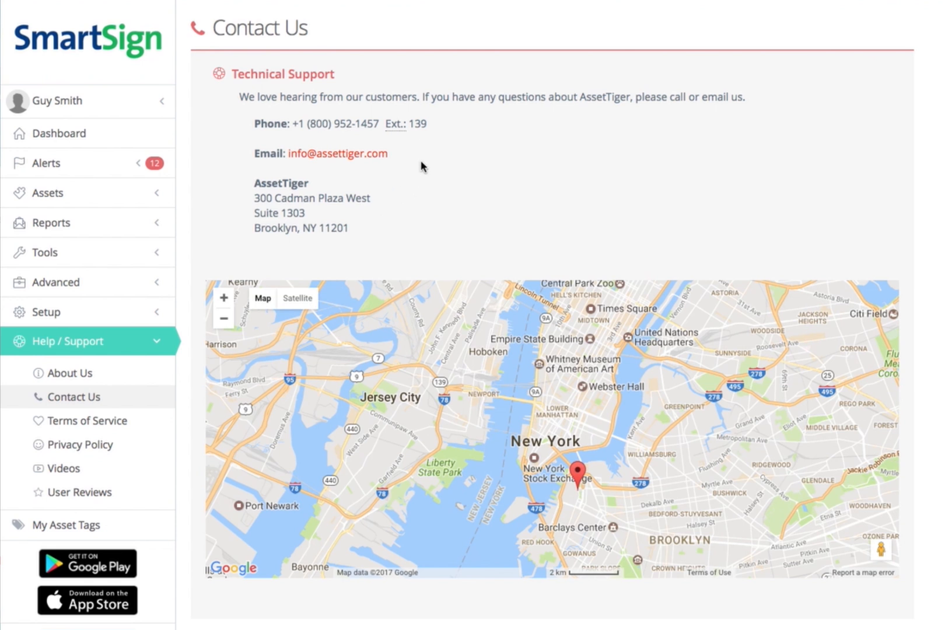
pyautogui.scroll(-3)
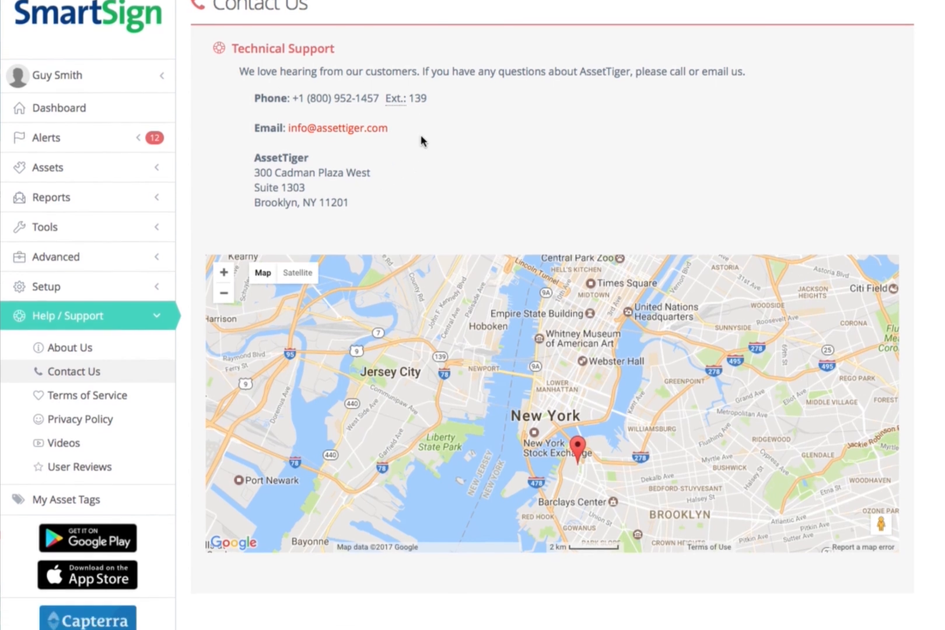
pyautogui.scroll(-3)
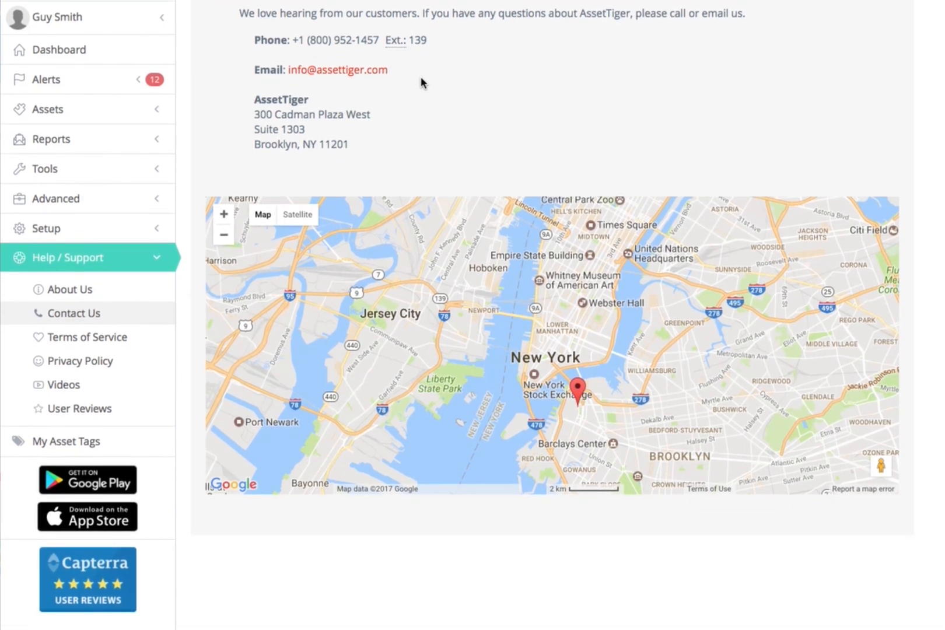
pyautogui.moveTo(151, 591)
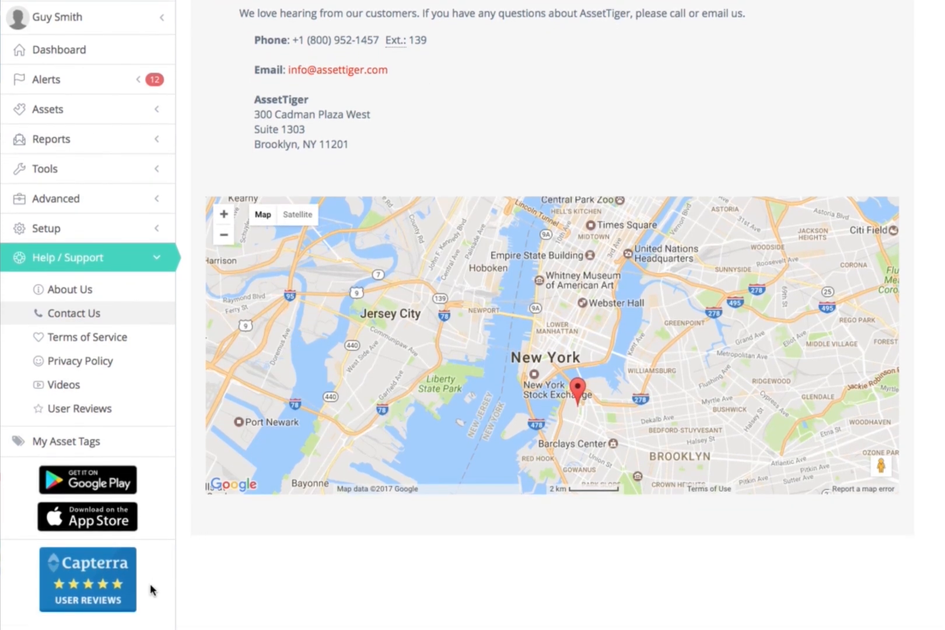